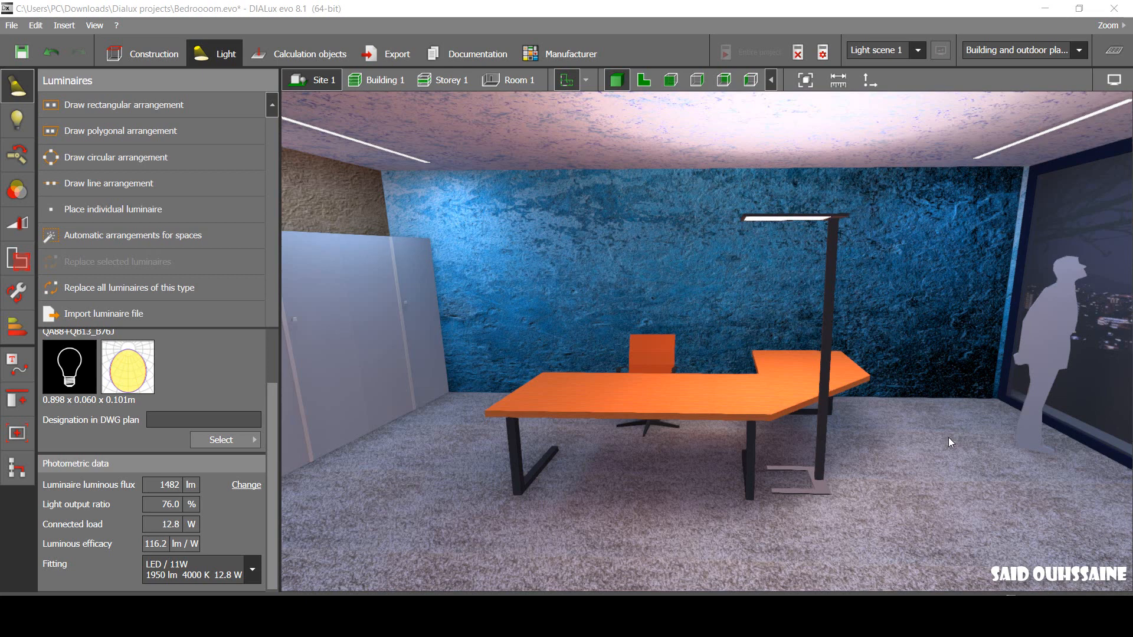
{"action": "mouse_move", "coordinate": [873, 470]}
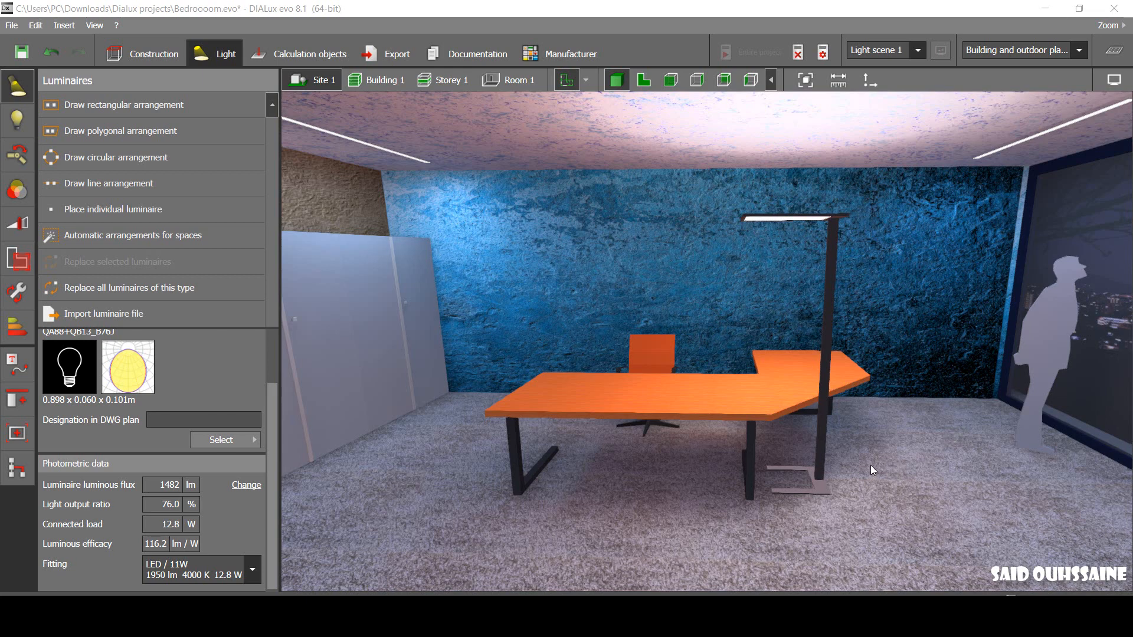
{"action": "mouse_move", "coordinate": [888, 475]}
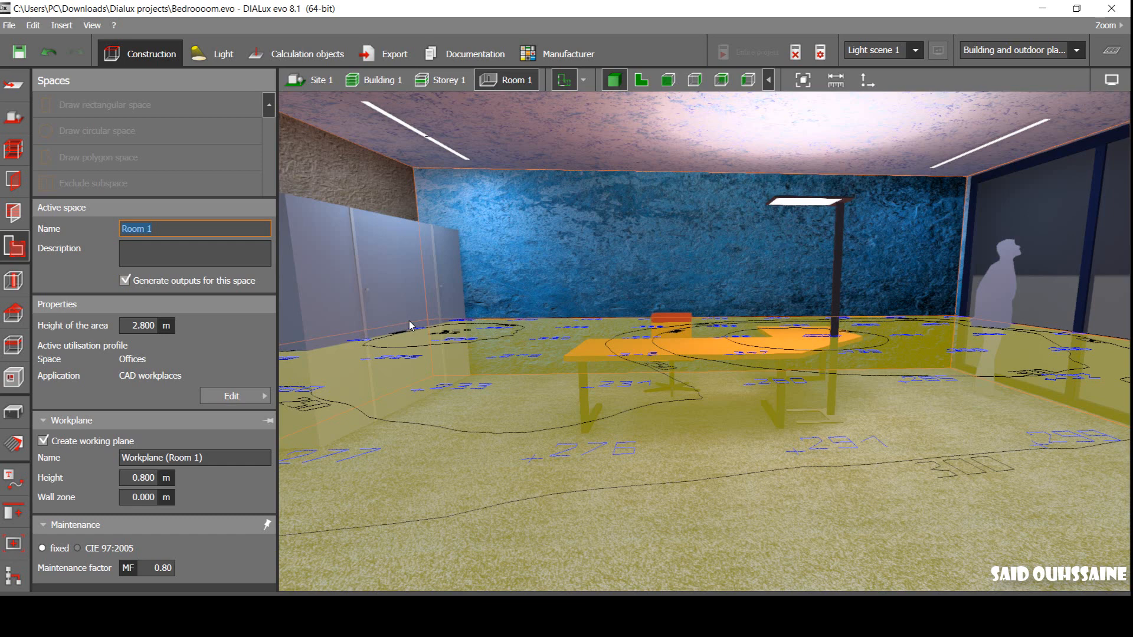
{"action": "mouse_move", "coordinate": [477, 332]}
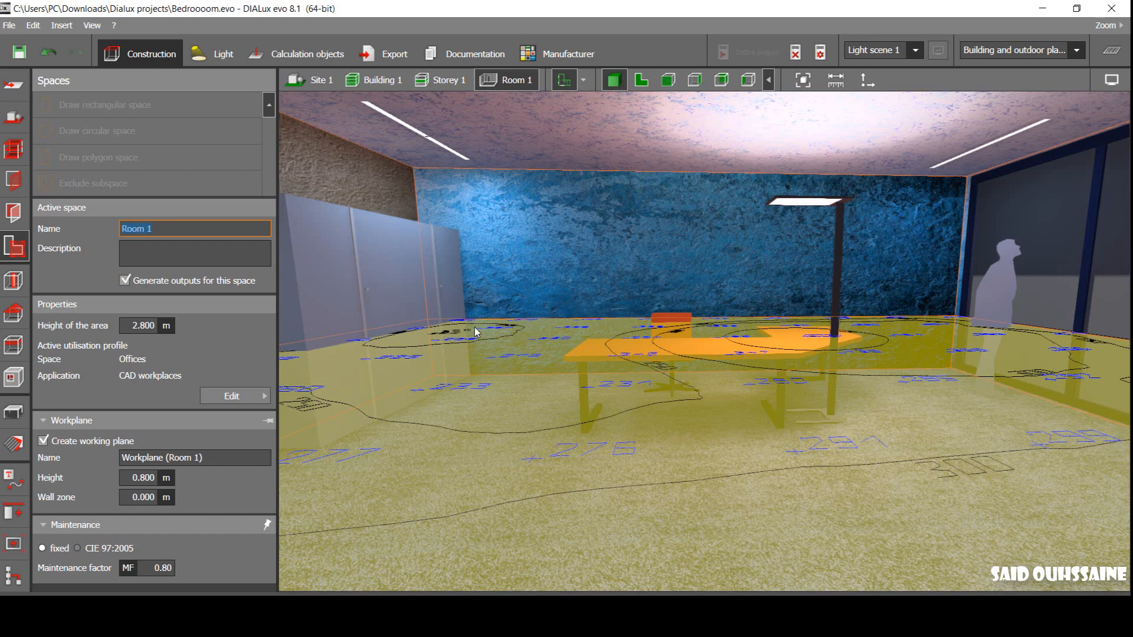
{"action": "mouse_move", "coordinate": [538, 340]}
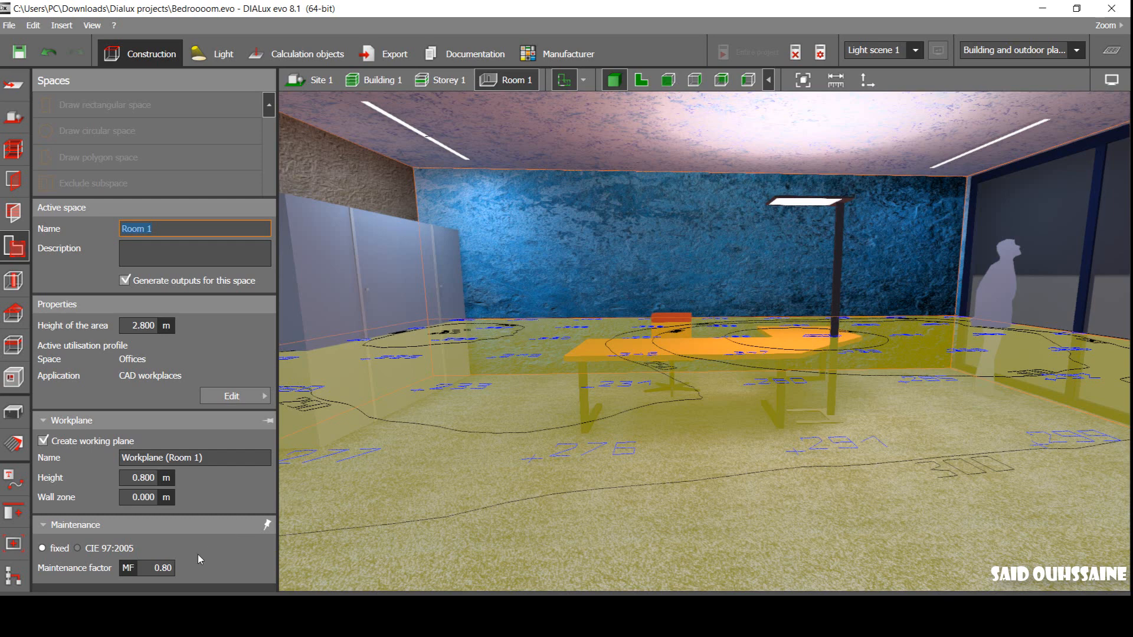
- Open the Materials tool to show the blue textured wall material's properties
{"action": "left_click", "coordinate": [159, 569]}
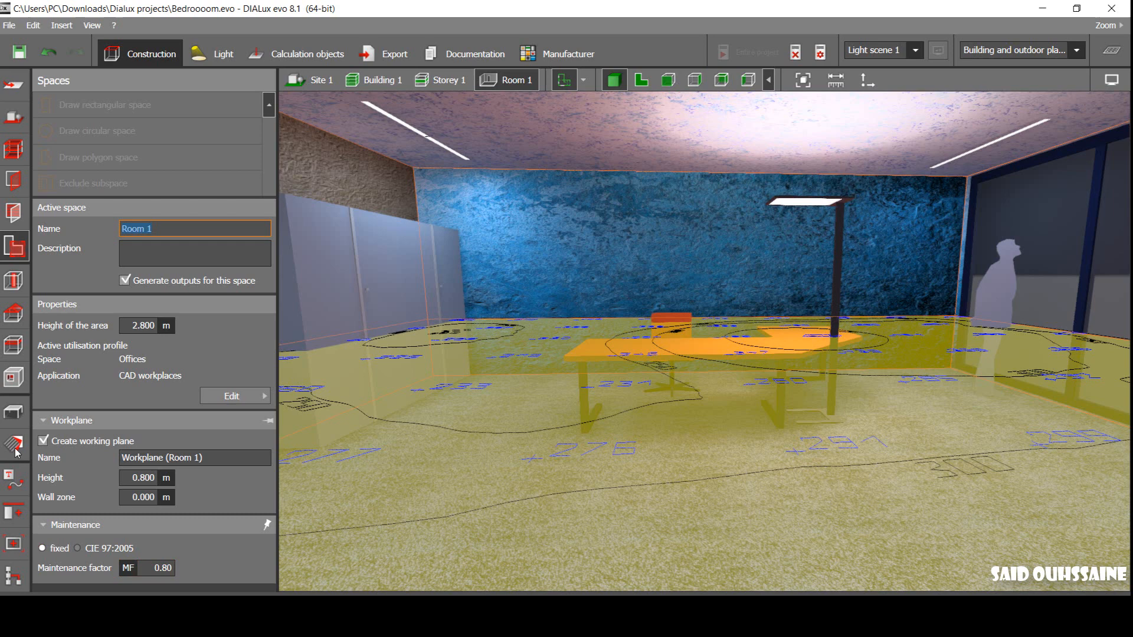
{"action": "left_click", "coordinate": [12, 443]}
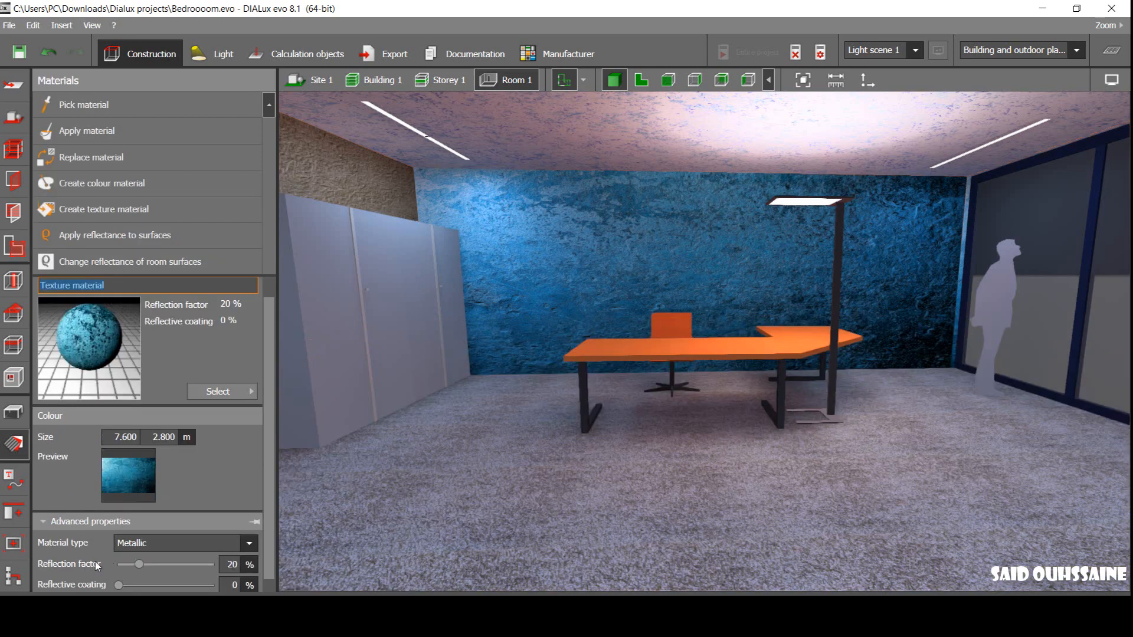
{"action": "mouse_move", "coordinate": [449, 291]}
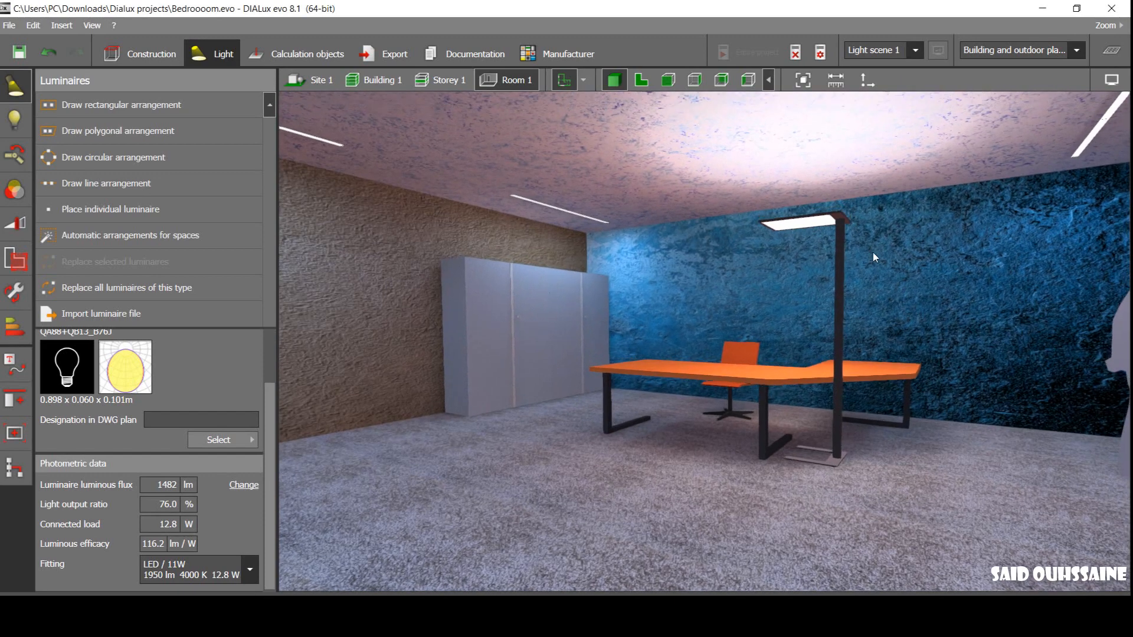
{"action": "mouse_move", "coordinate": [686, 336]}
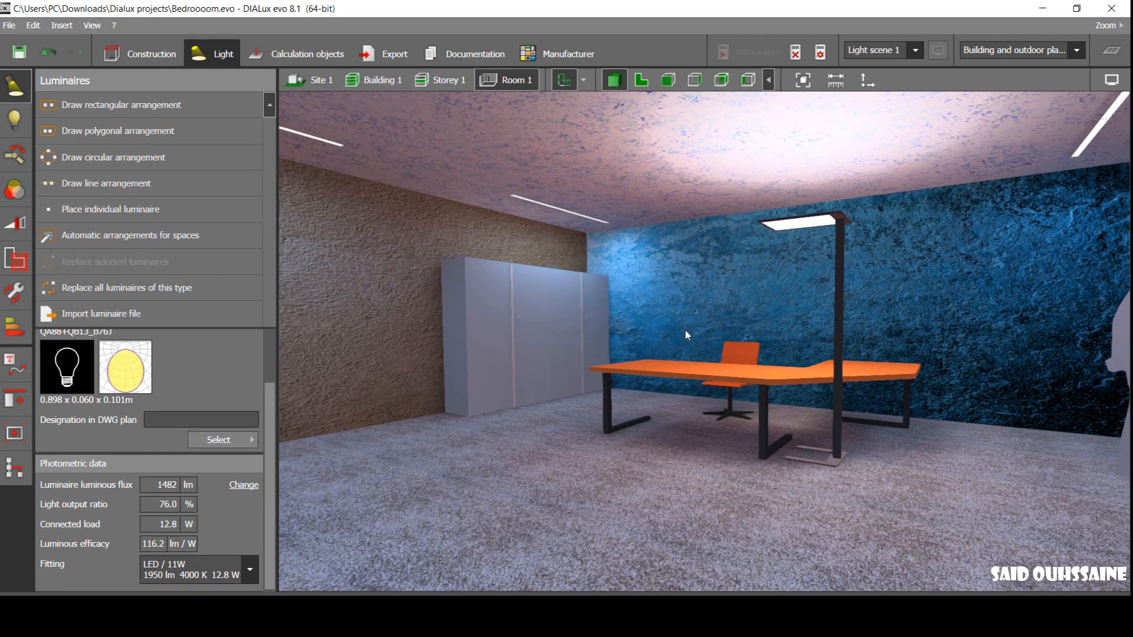
- Orbit toward the cabinet wall and show workplane results: 278 lx average versus 500 lx
{"action": "left_click_drag", "start_coordinate": [686, 335], "coordinate": [721, 344]}
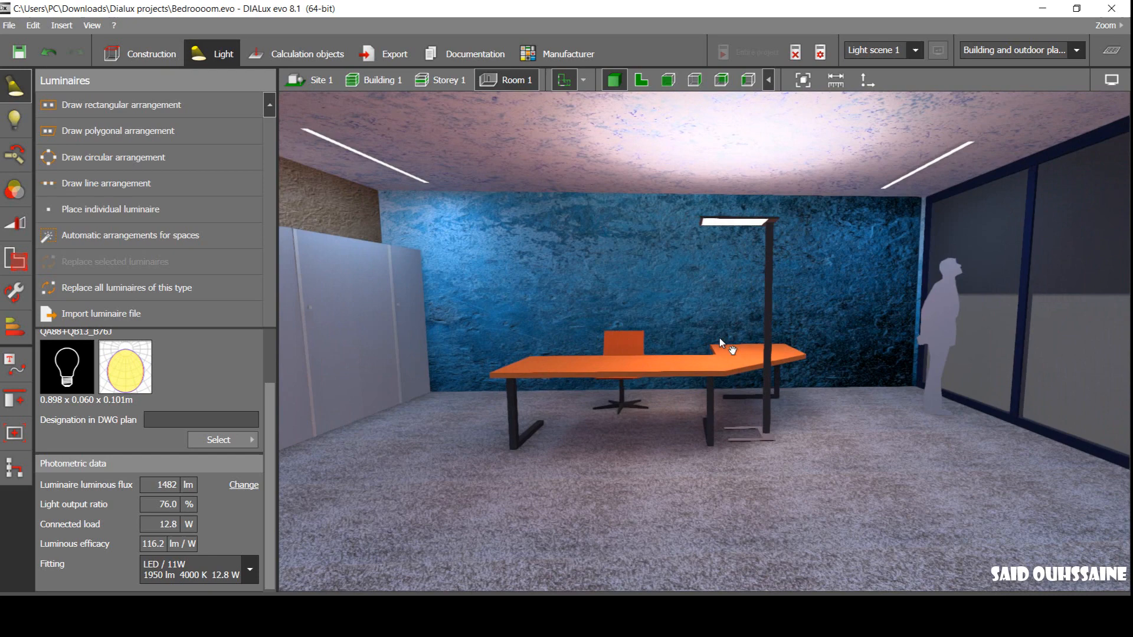
{"action": "left_click_drag", "start_coordinate": [721, 343], "coordinate": [724, 403]}
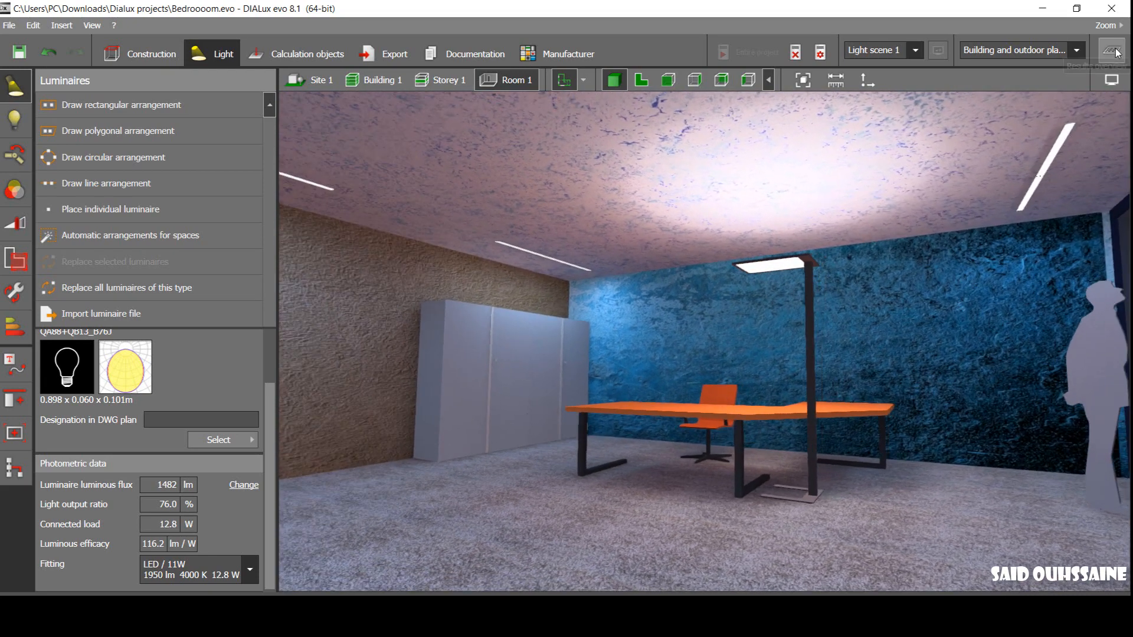
{"action": "left_click", "coordinate": [1112, 51]}
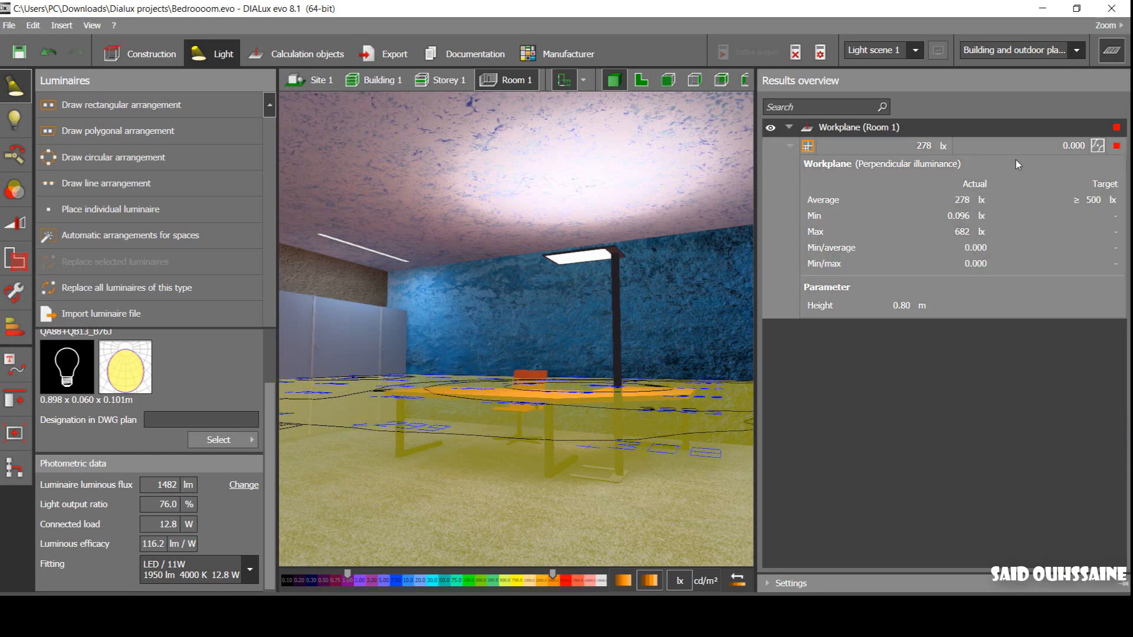
{"action": "mouse_move", "coordinate": [1105, 204]}
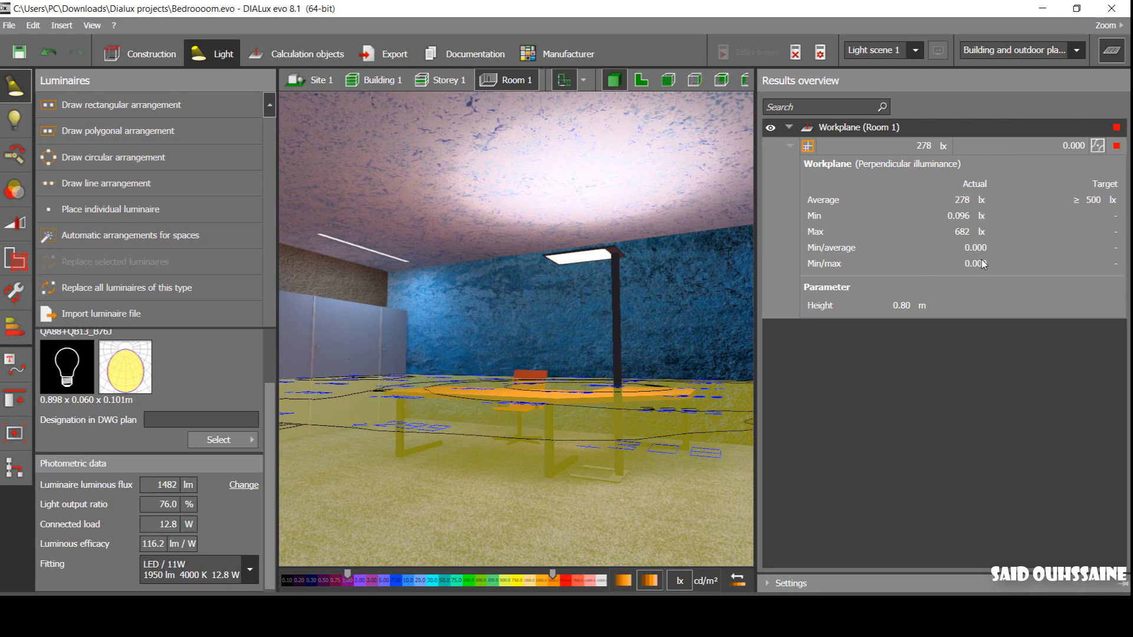
{"action": "mouse_move", "coordinate": [924, 157]}
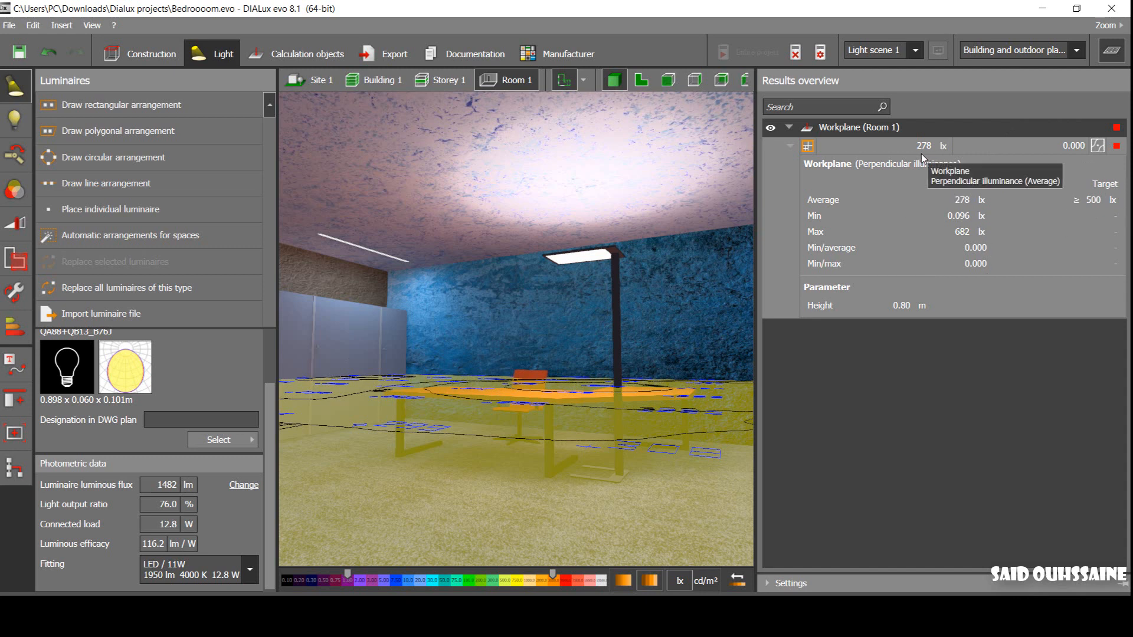
{"action": "mouse_move", "coordinate": [890, 207]}
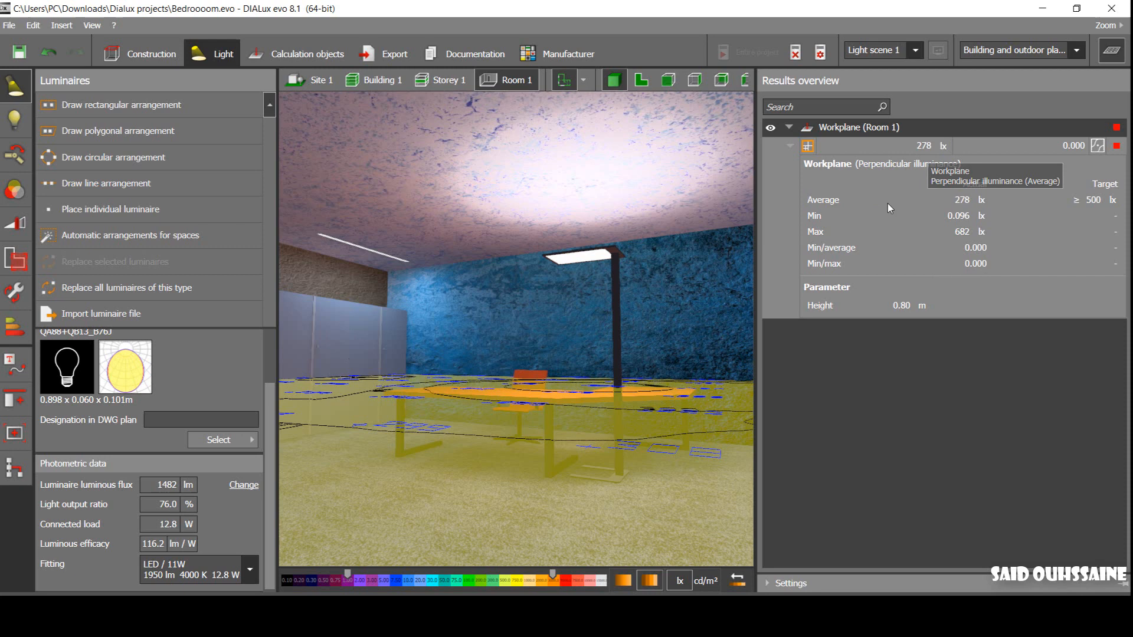
{"action": "mouse_move", "coordinate": [1117, 57]}
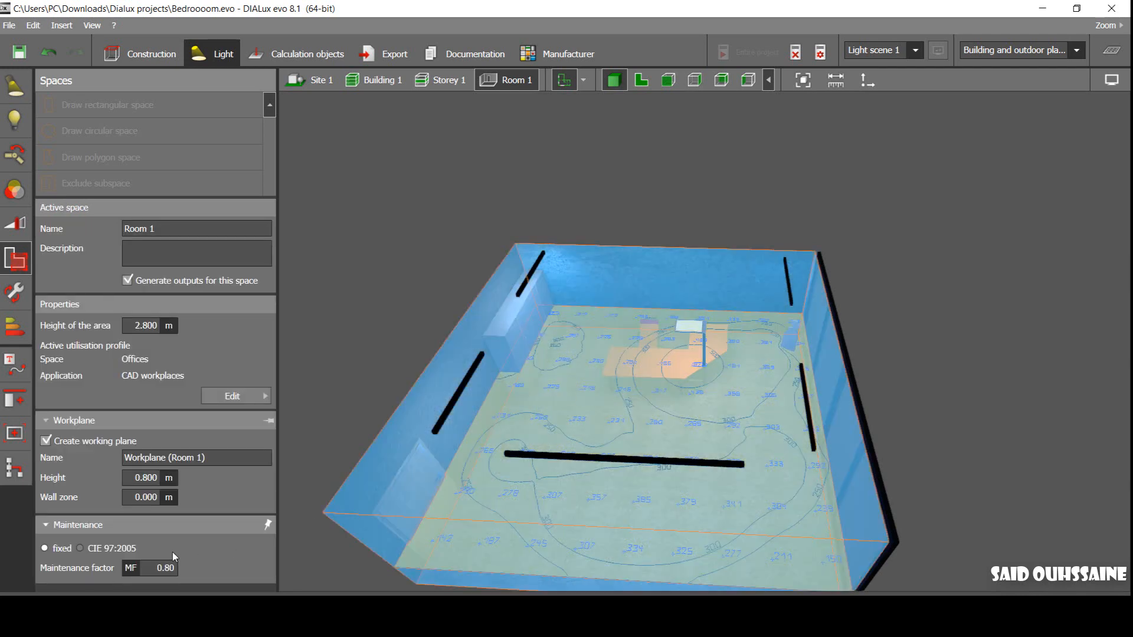
- Set maintenance factor to 1, discard old results, and recalculate the entire project
{"action": "left_click", "coordinate": [161, 568]}
{"action": "type", "text": "1"}
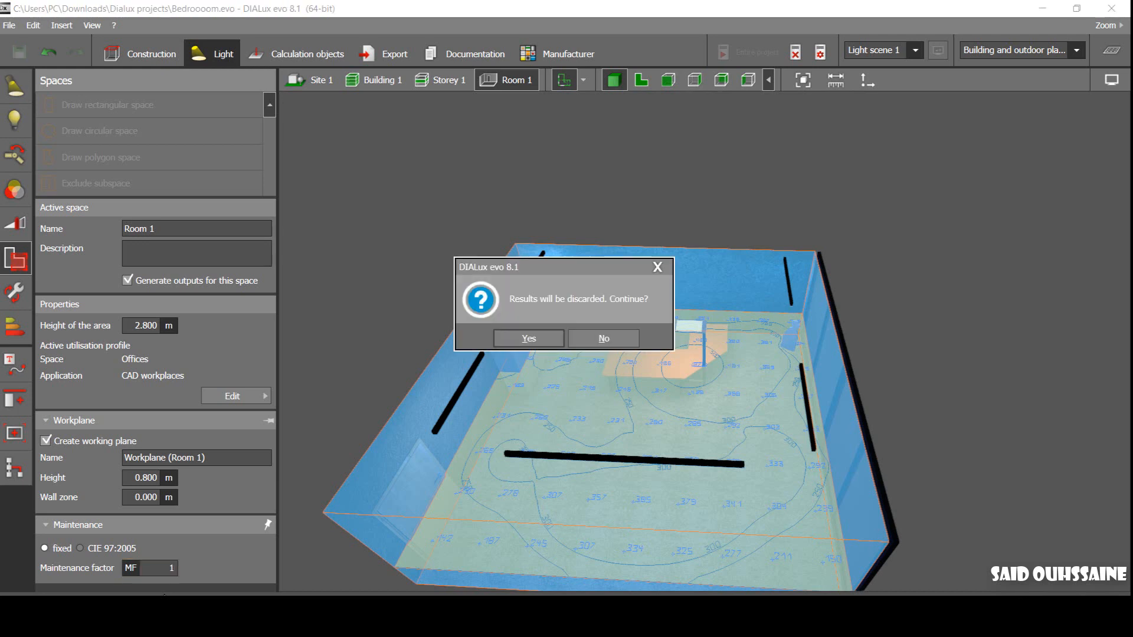
{"action": "left_click", "coordinate": [528, 339]}
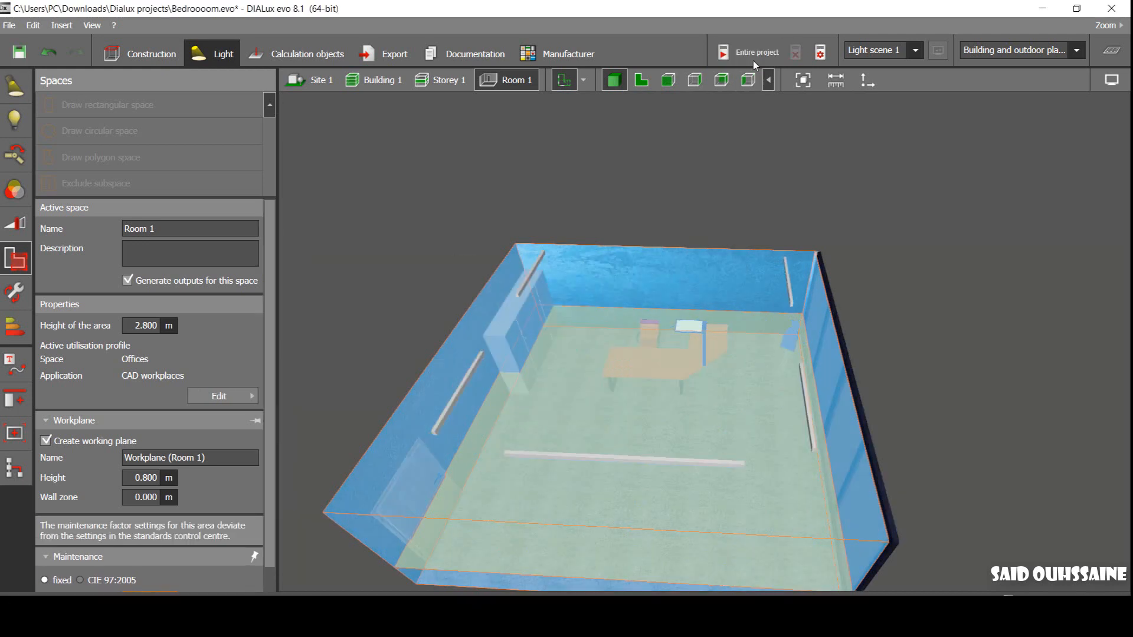
{"action": "left_click", "coordinate": [724, 52]}
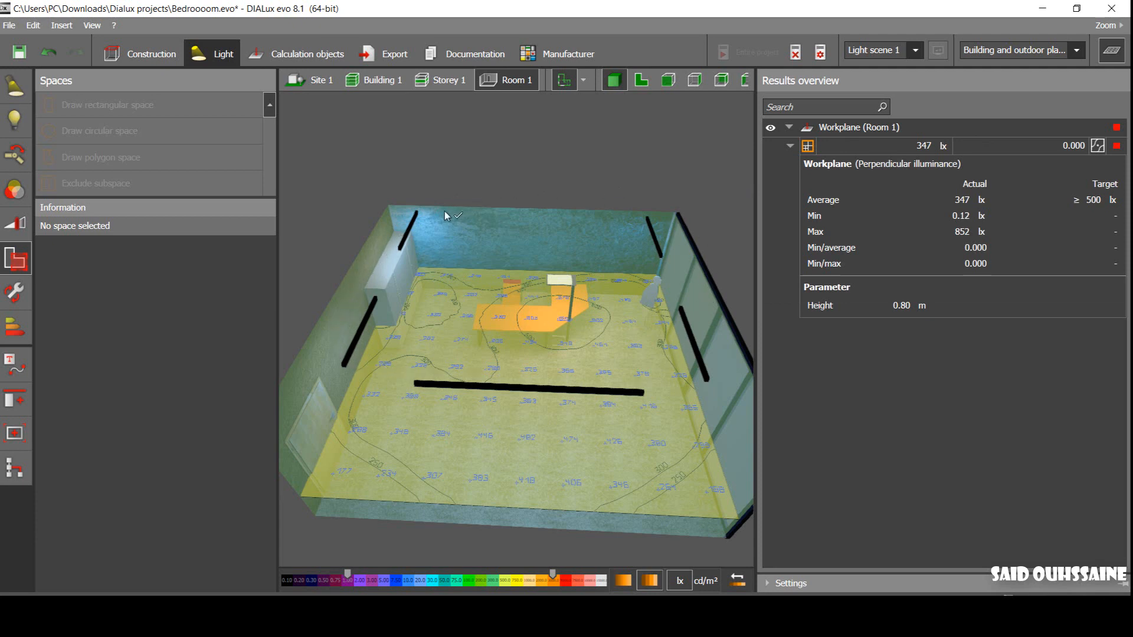
{"action": "mouse_move", "coordinate": [612, 389]}
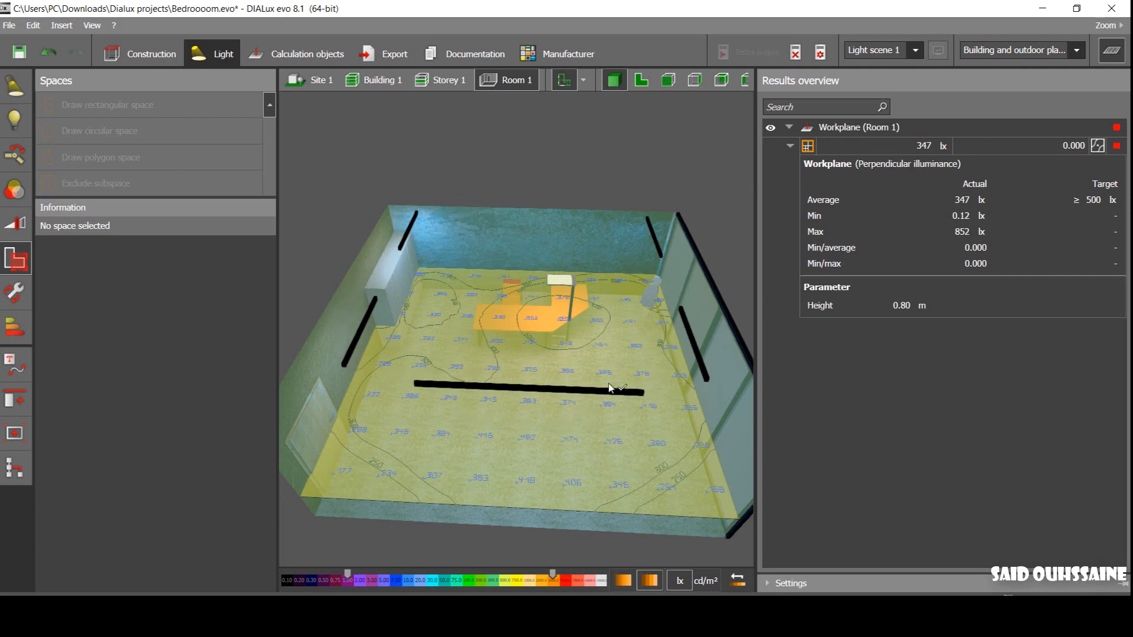
{"action": "mouse_move", "coordinate": [533, 351]}
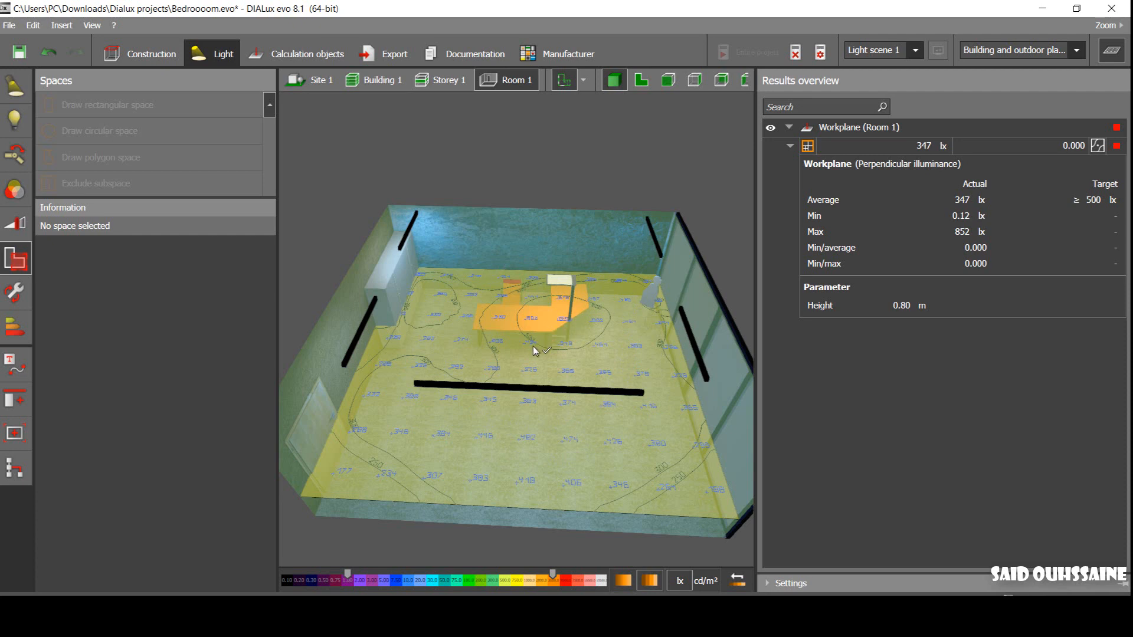
{"action": "mouse_move", "coordinate": [472, 364]}
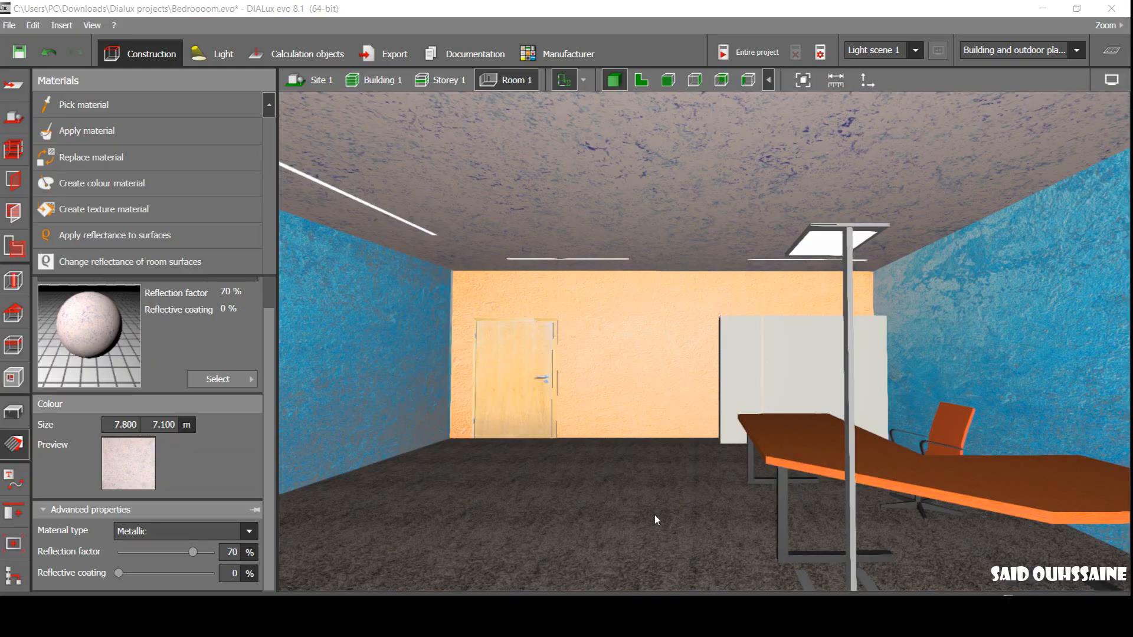
{"action": "mouse_move", "coordinate": [570, 435]}
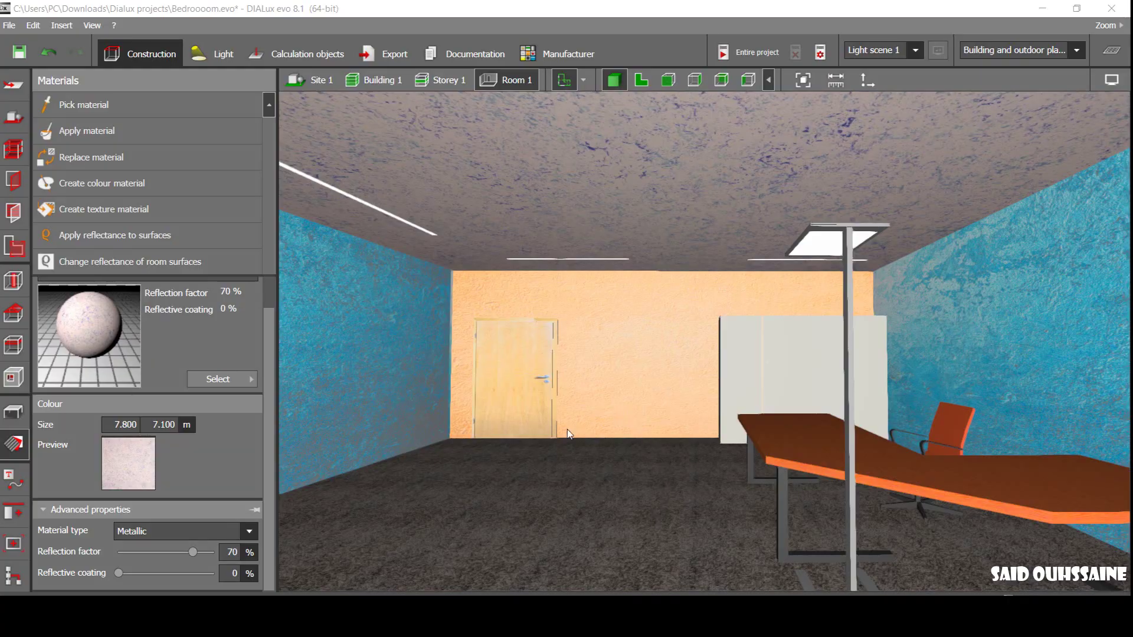
{"action": "mouse_move", "coordinate": [620, 428]}
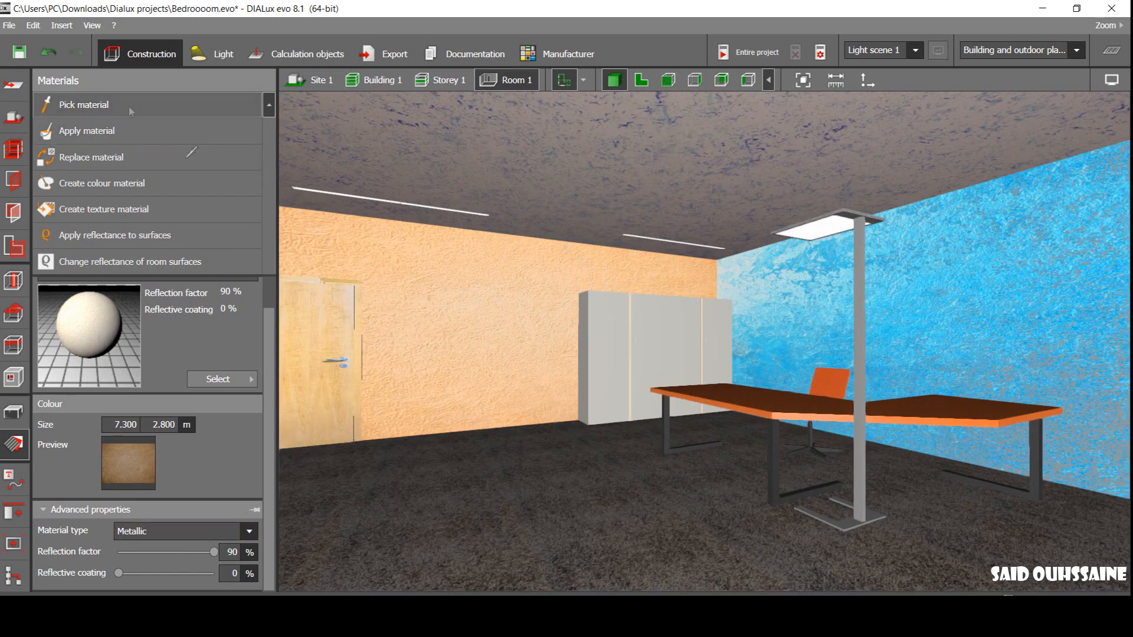
- Drag the wall material's reflection factor slider down to 50%, then back up
{"action": "left_click_drag", "start_coordinate": [213, 553], "coordinate": [170, 553]}
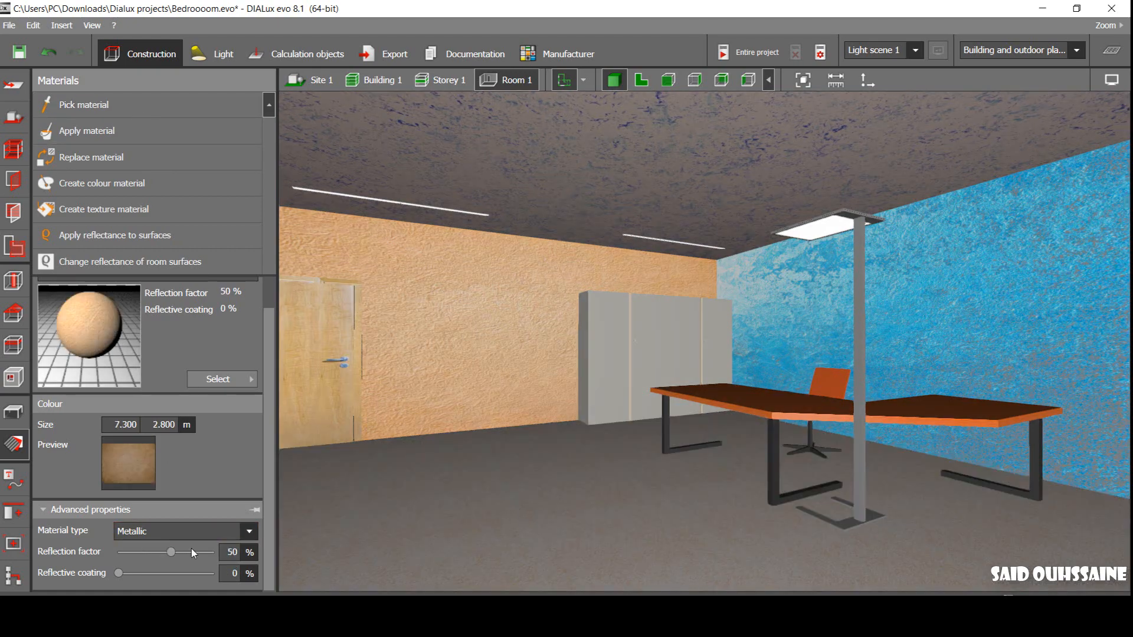
{"action": "left_click_drag", "start_coordinate": [170, 553], "coordinate": [212, 553]}
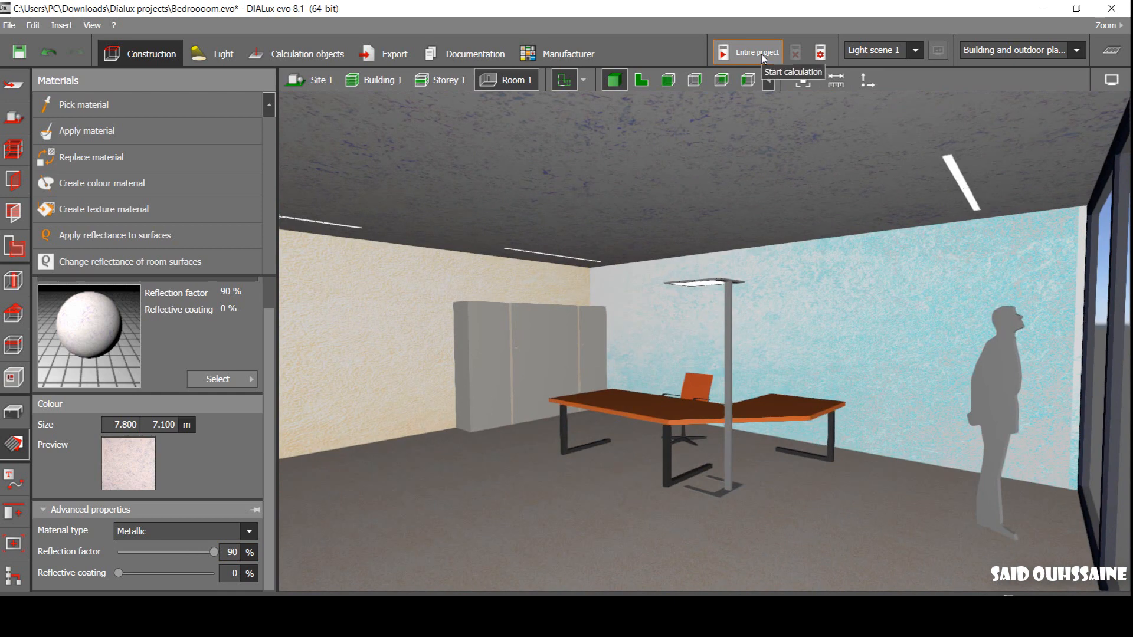
- Recalculate the project, reaching a 708 lx workplane average, then hide the results overview
{"action": "left_click", "coordinate": [752, 53]}
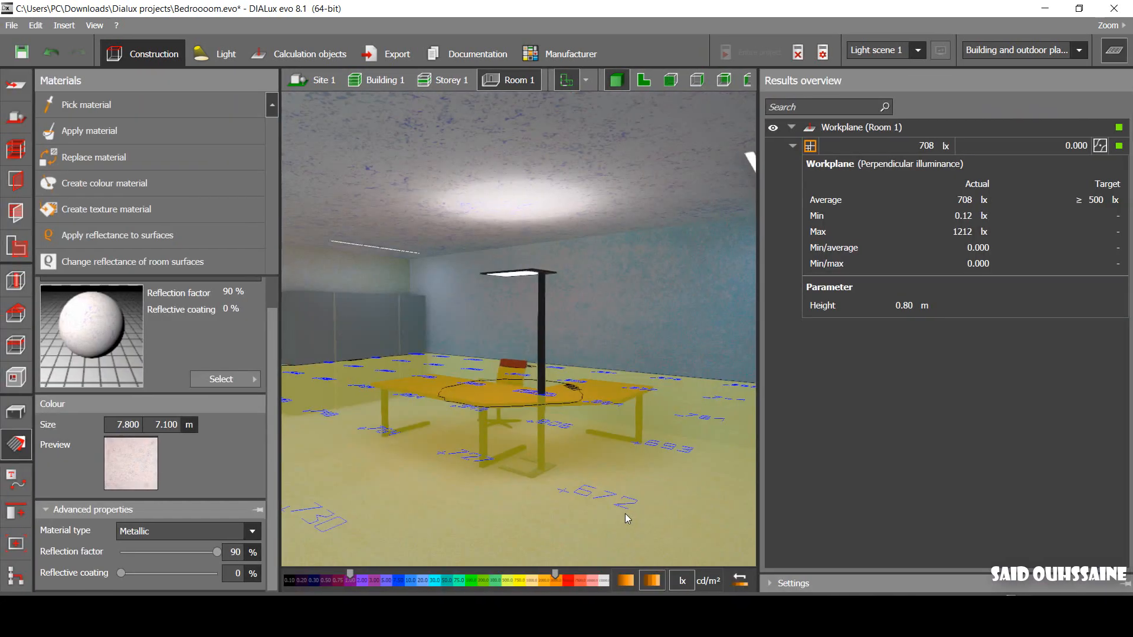
{"action": "mouse_move", "coordinate": [925, 154]}
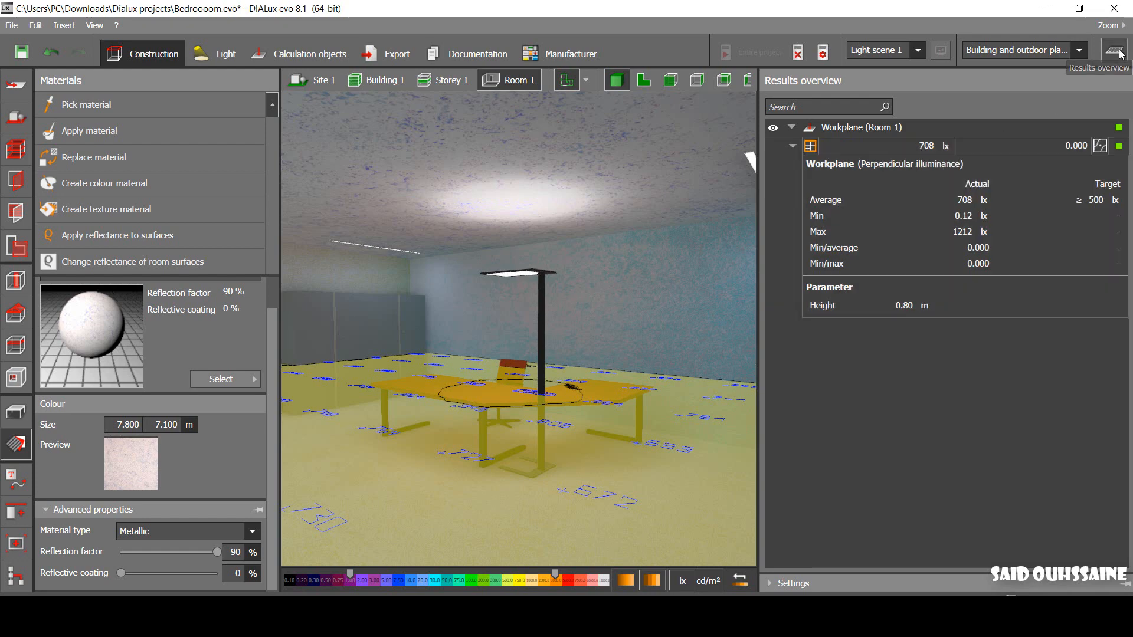
{"action": "left_click", "coordinate": [1121, 51]}
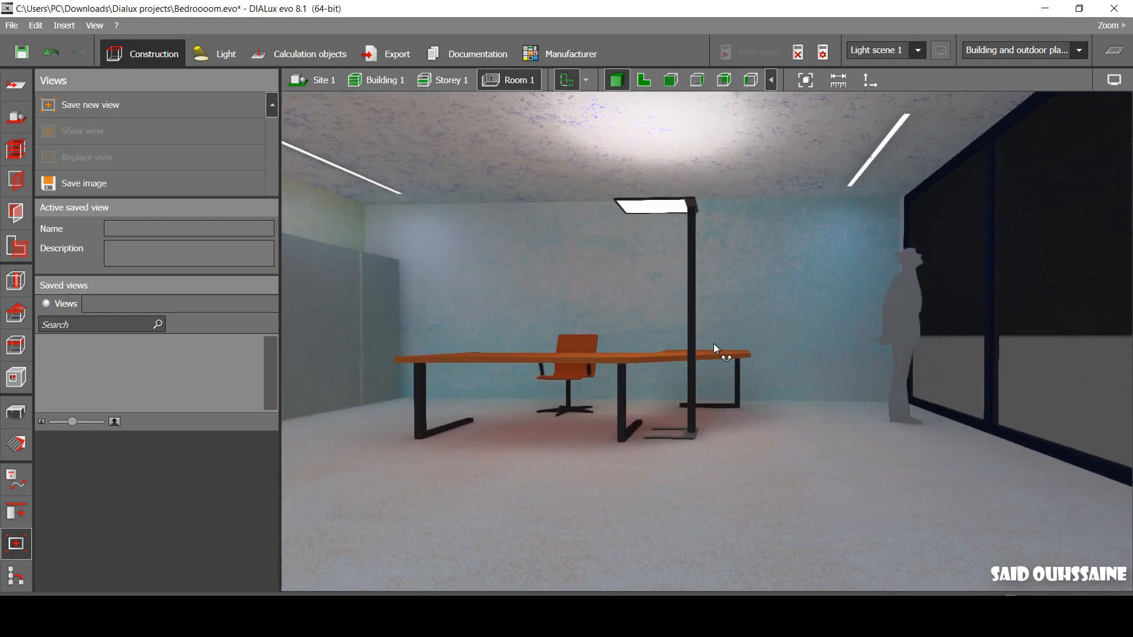
- Orbit the office view across the window wall toward the door and cabinets
{"action": "left_click_drag", "start_coordinate": [716, 349], "coordinate": [805, 357]}
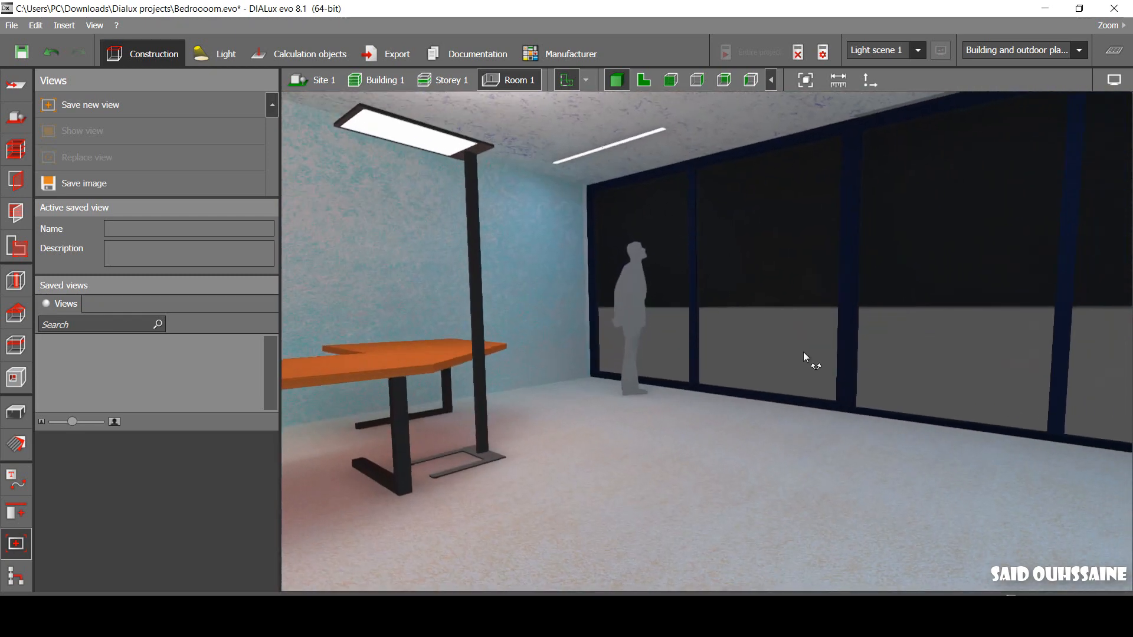
{"action": "left_click_drag", "start_coordinate": [806, 357], "coordinate": [586, 389]}
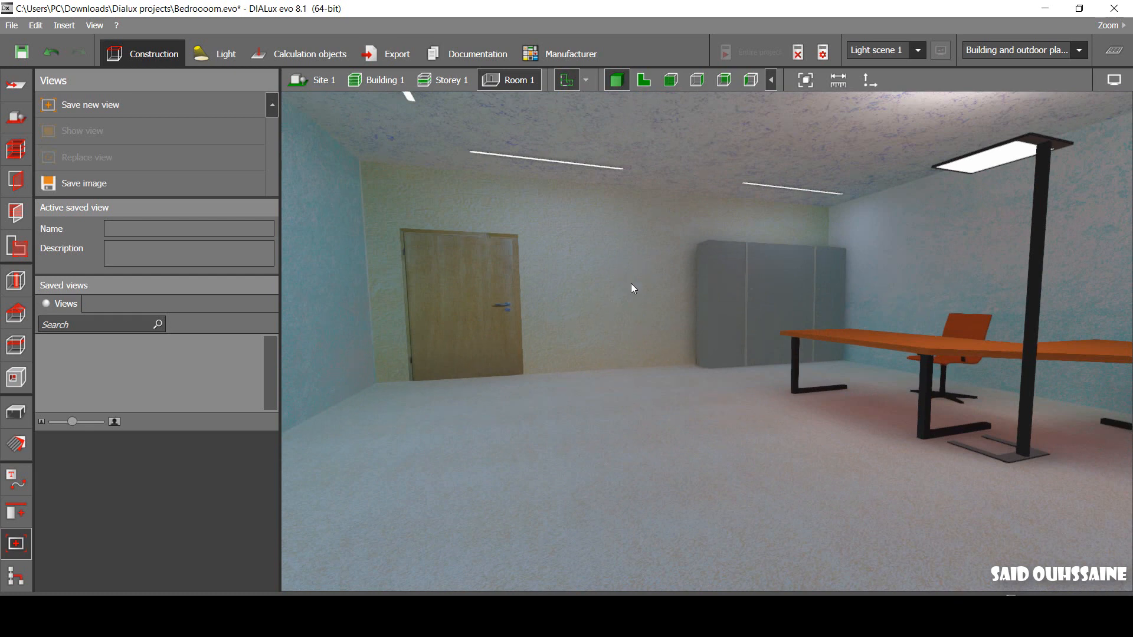
{"action": "mouse_move", "coordinate": [16, 557]}
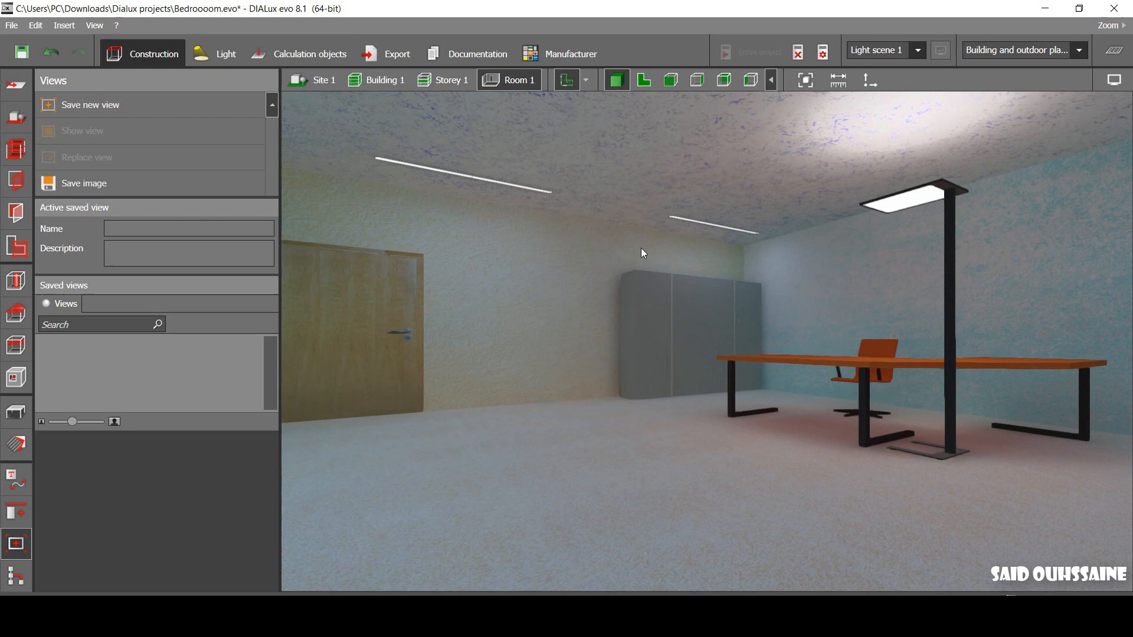
{"action": "mouse_move", "coordinate": [584, 230]}
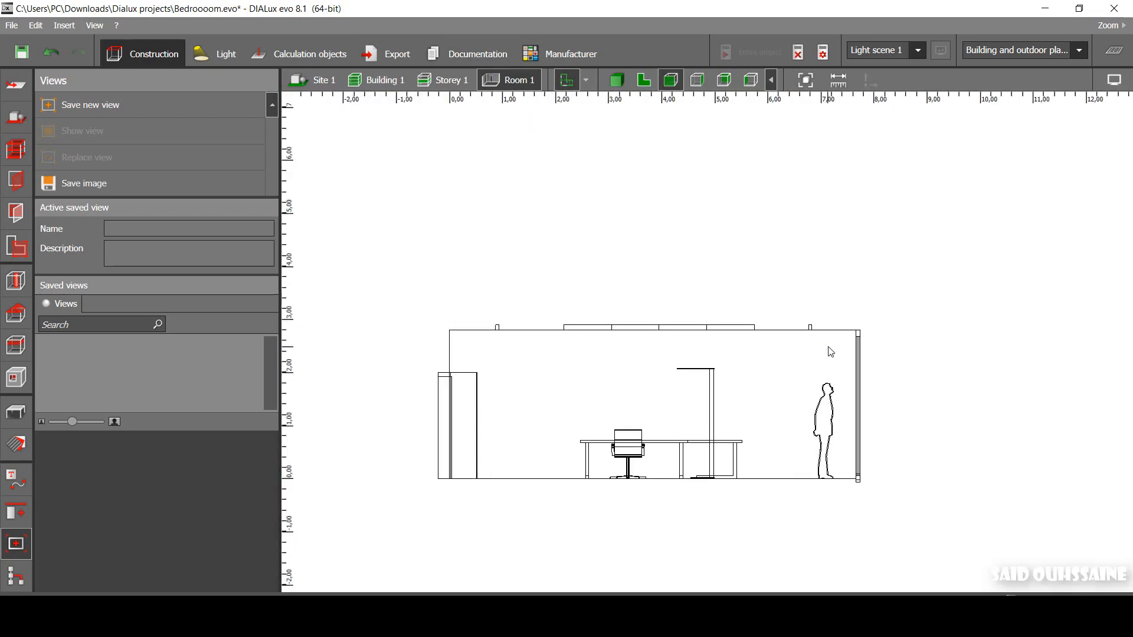
- Lower the ceiling luminaire row to 1.533 m and recalculate for a 790 lx average
{"action": "left_click", "coordinate": [224, 54]}
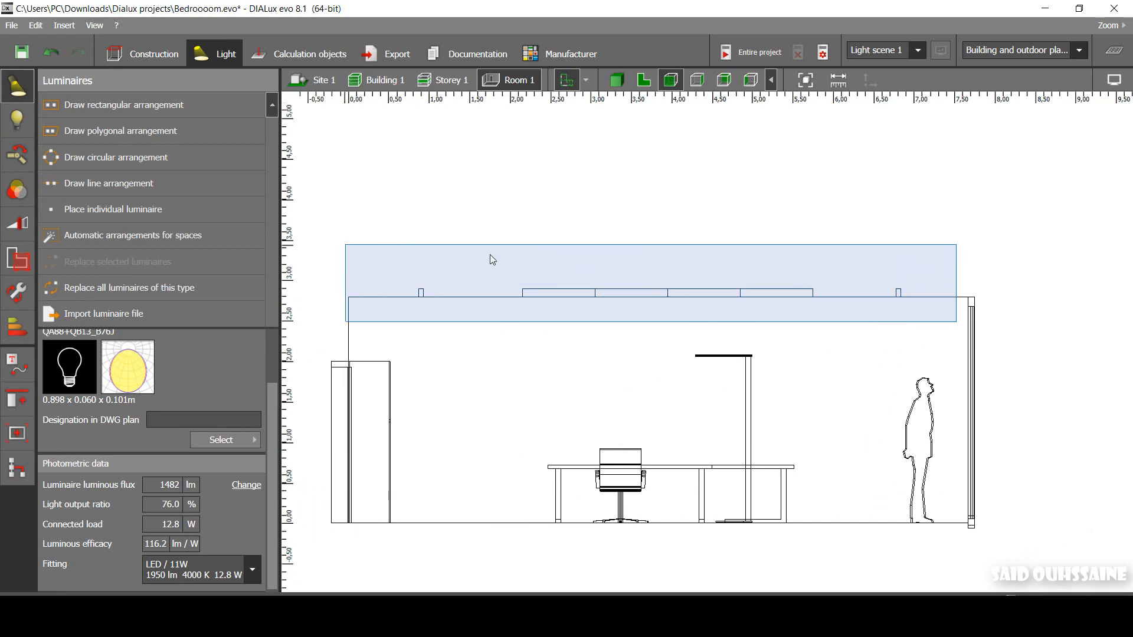
{"action": "left_click", "coordinate": [661, 292]}
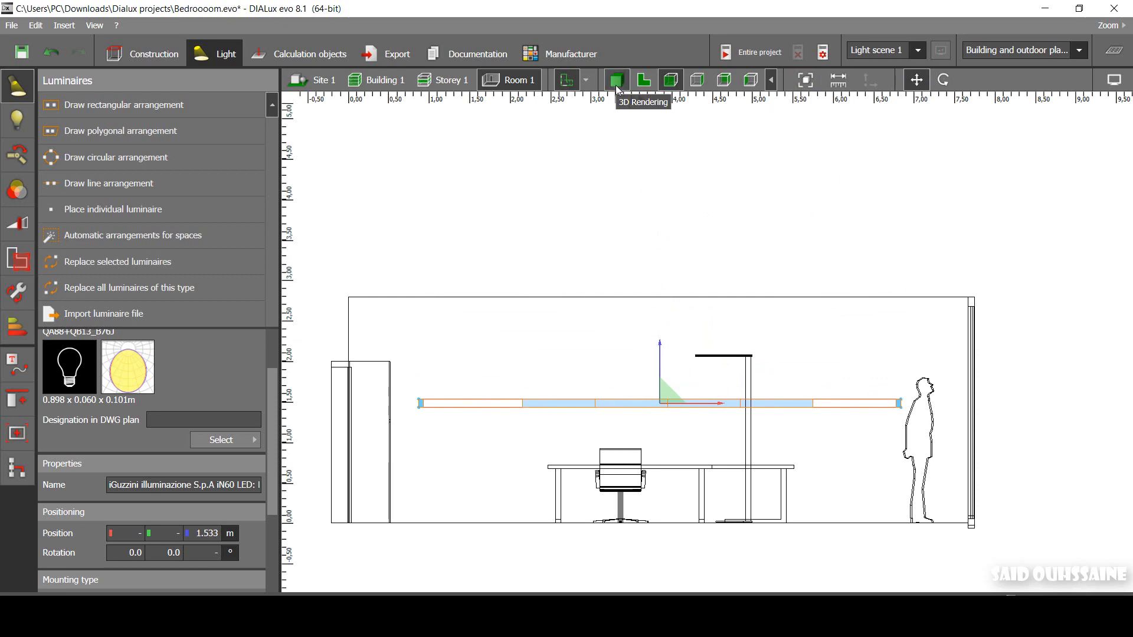
{"action": "left_click", "coordinate": [616, 80]}
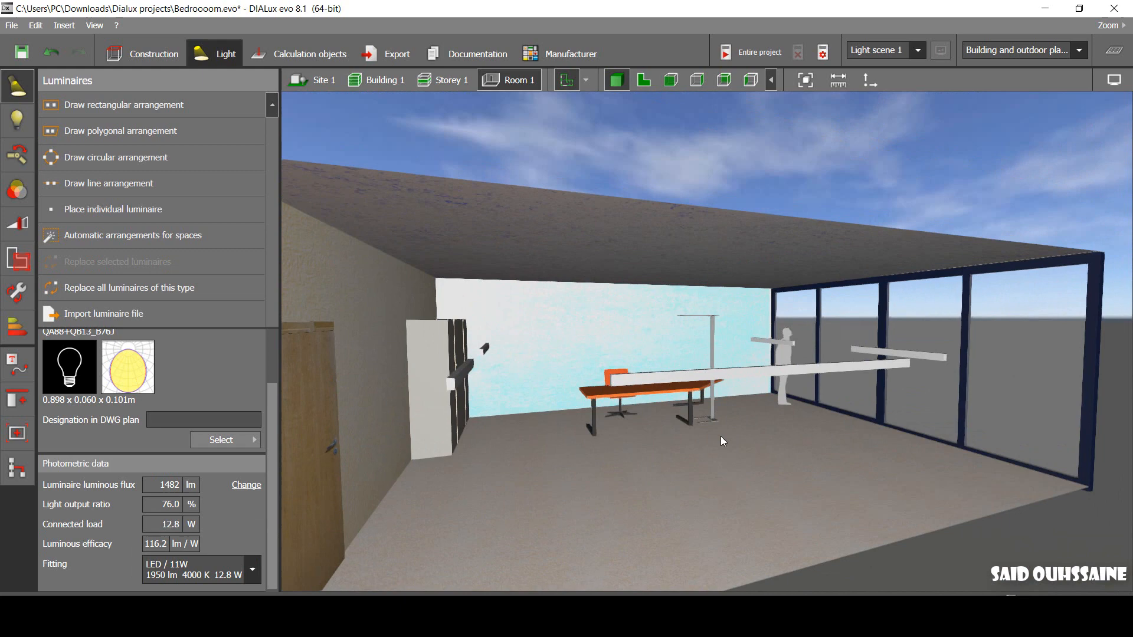
{"action": "left_click", "coordinate": [726, 52]}
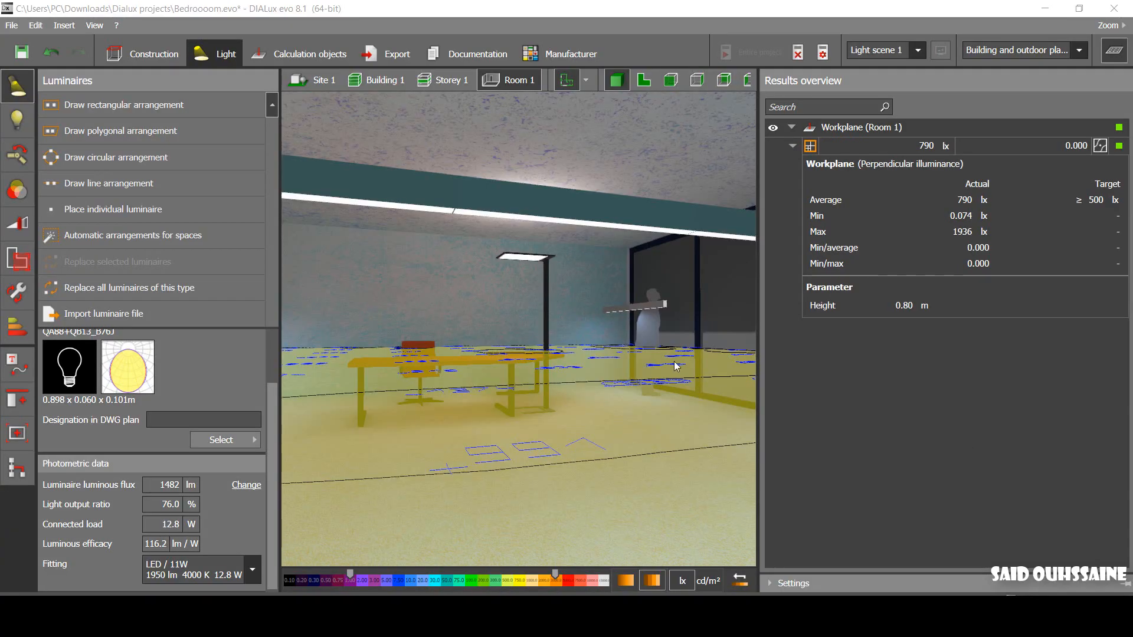
{"action": "mouse_move", "coordinate": [516, 156]}
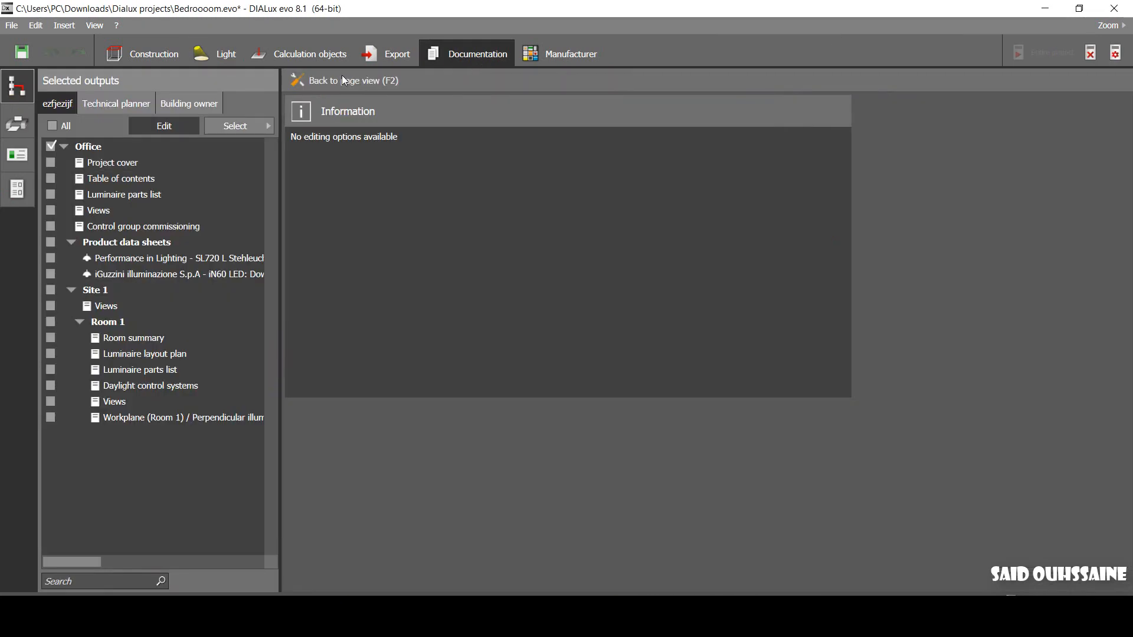
- Preview the Room 1 summary page showing 790 lx, then show the Project cover page
{"action": "left_click", "coordinate": [115, 401]}
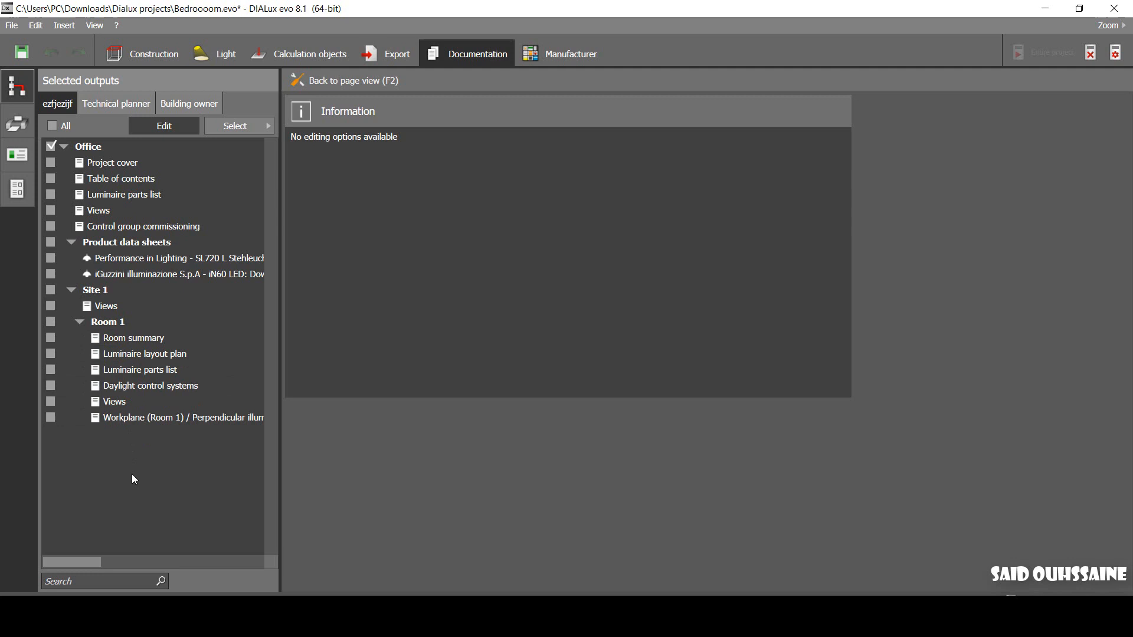
{"action": "mouse_move", "coordinate": [137, 447]}
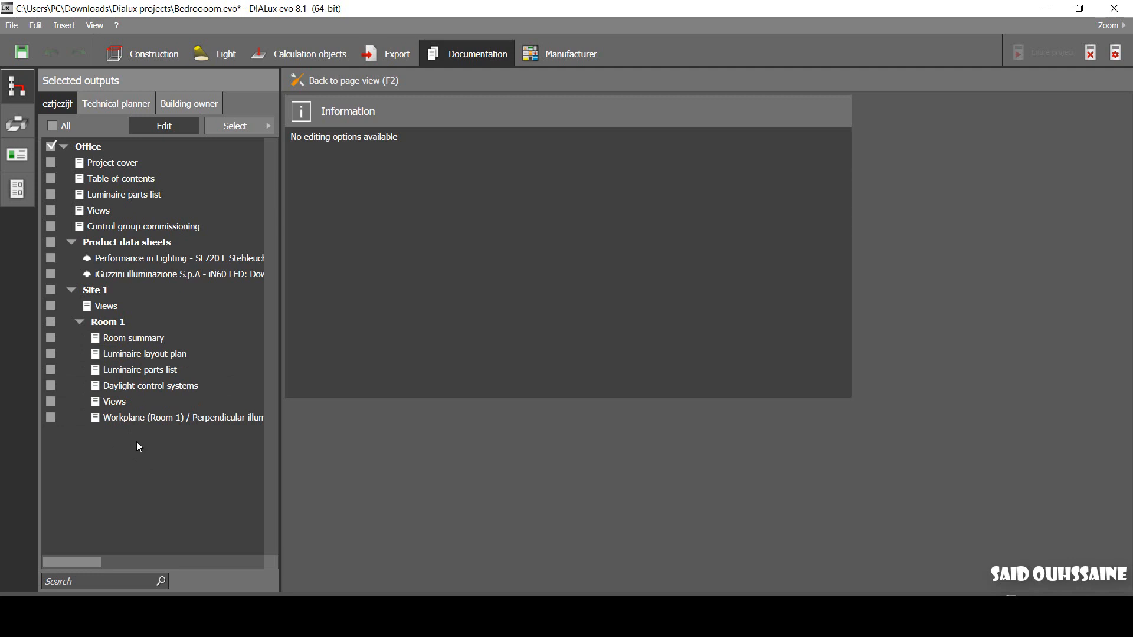
{"action": "left_click", "coordinate": [113, 402]}
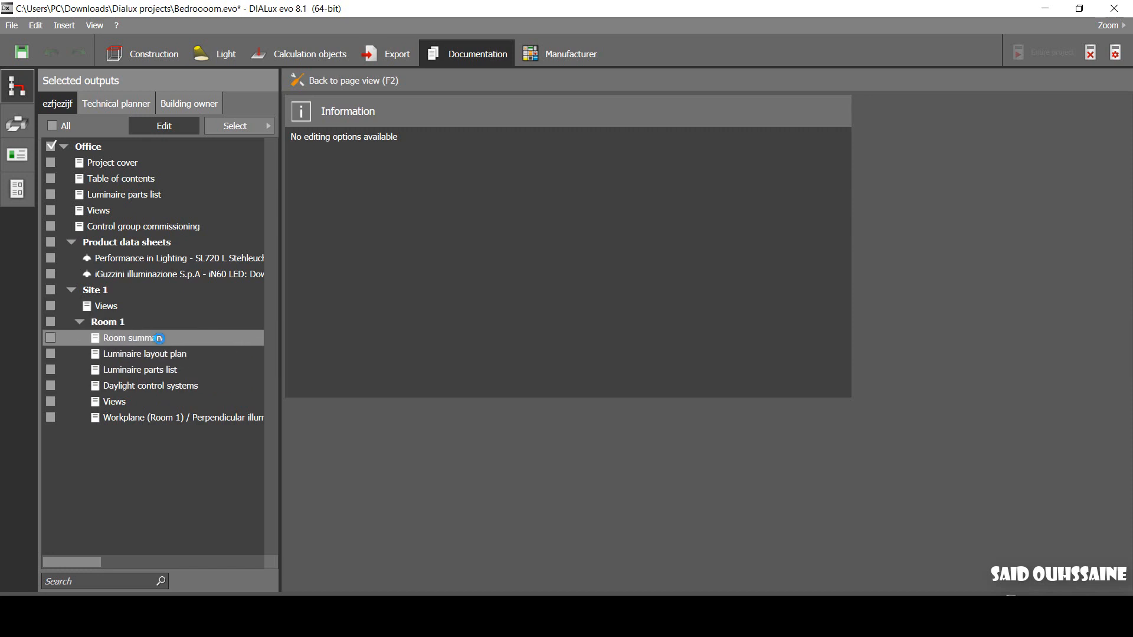
{"action": "left_click", "coordinate": [132, 337]}
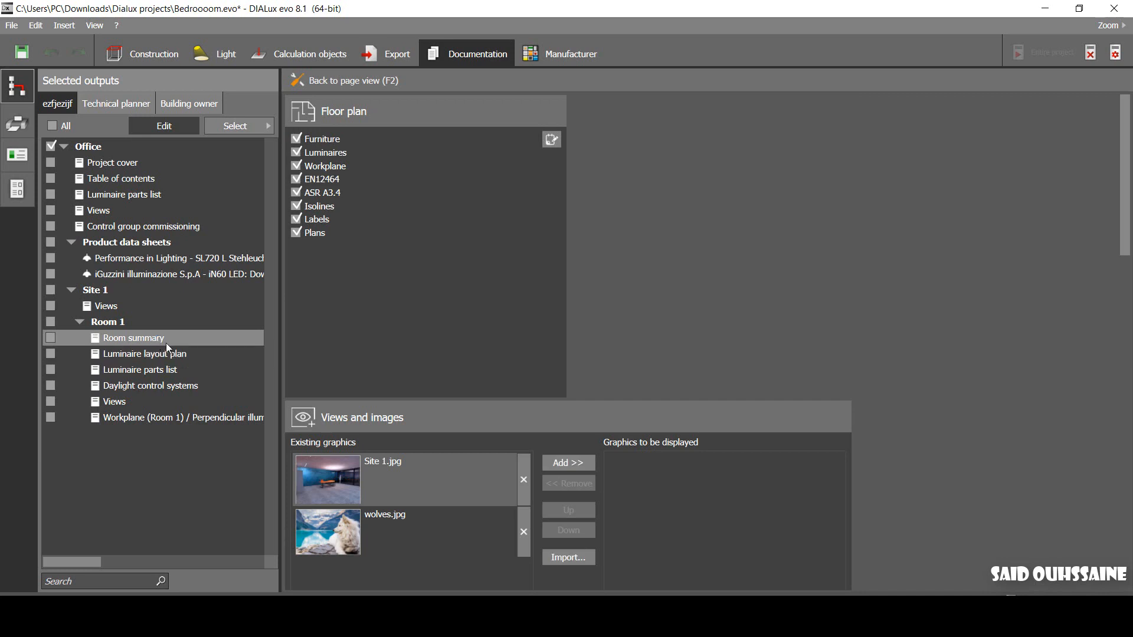
{"action": "left_click", "coordinate": [296, 152]}
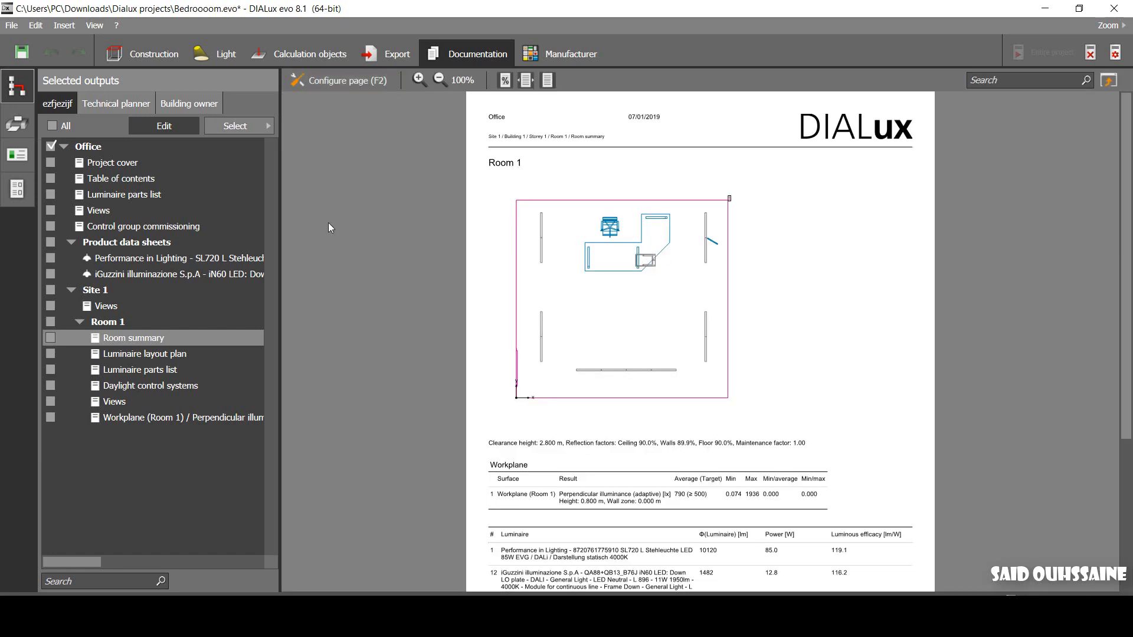
{"action": "mouse_move", "coordinate": [149, 473]}
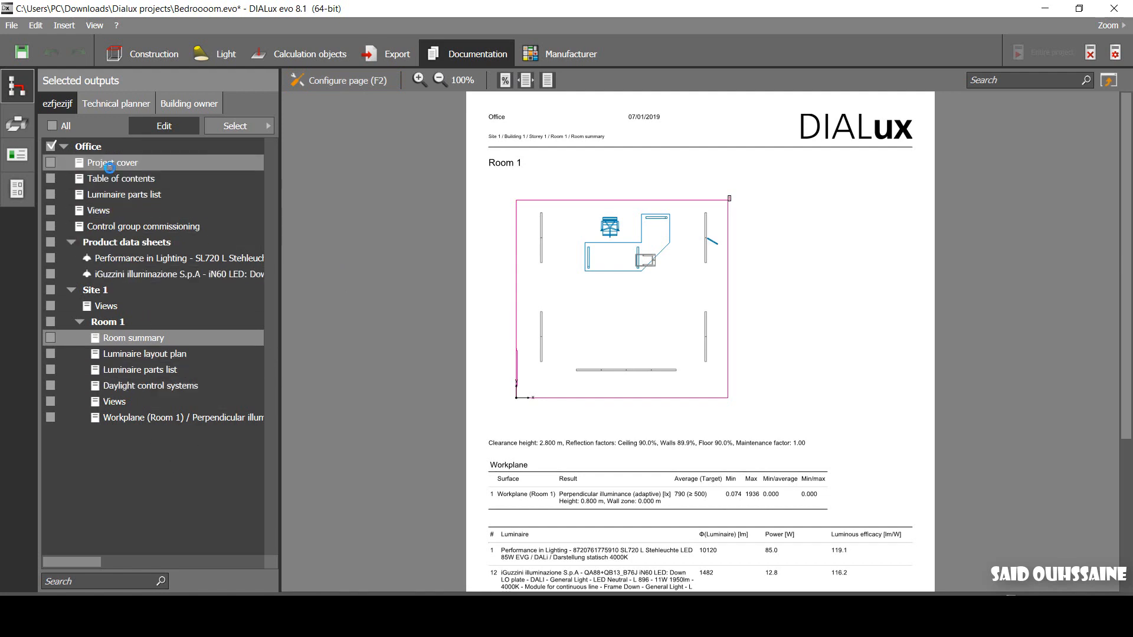
{"action": "left_click", "coordinate": [111, 163]}
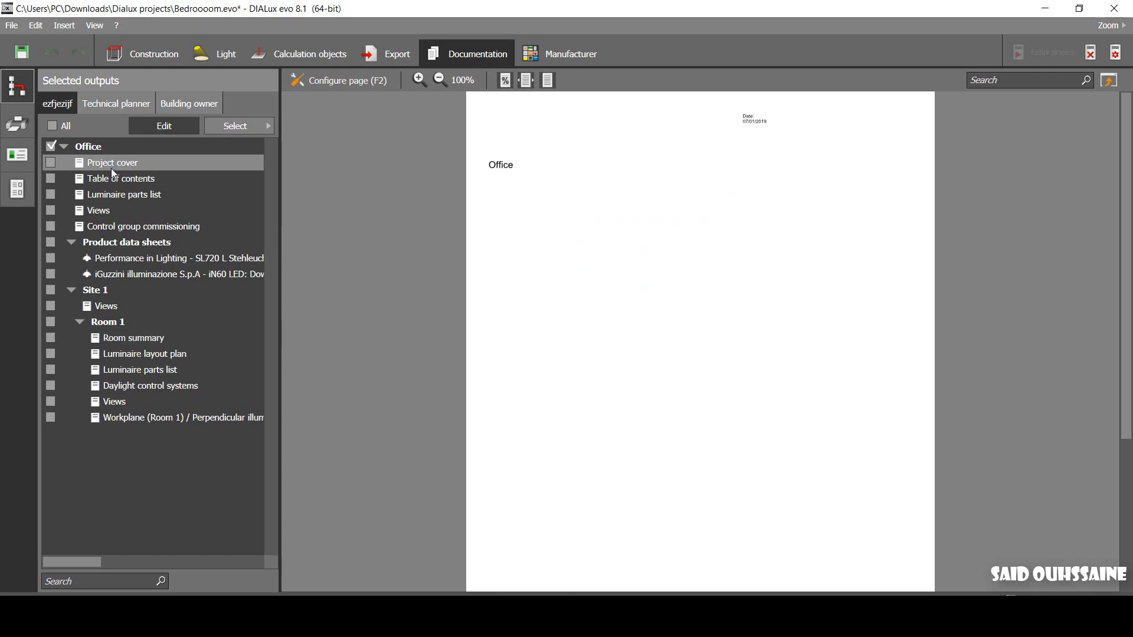
{"action": "mouse_move", "coordinate": [132, 167]}
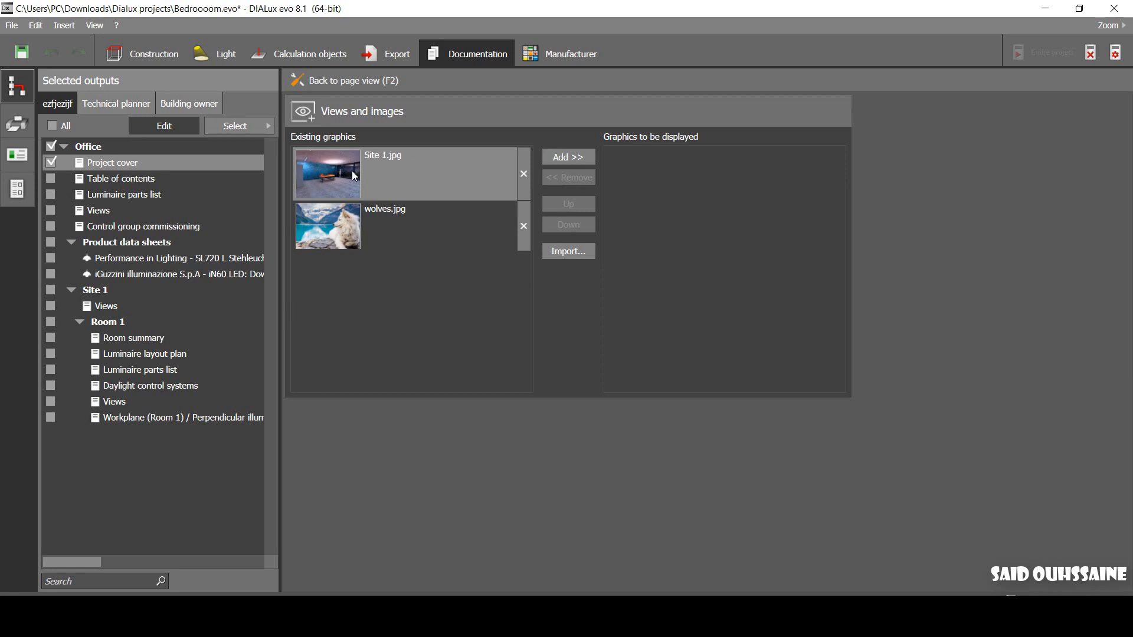
{"action": "mouse_move", "coordinate": [368, 180]}
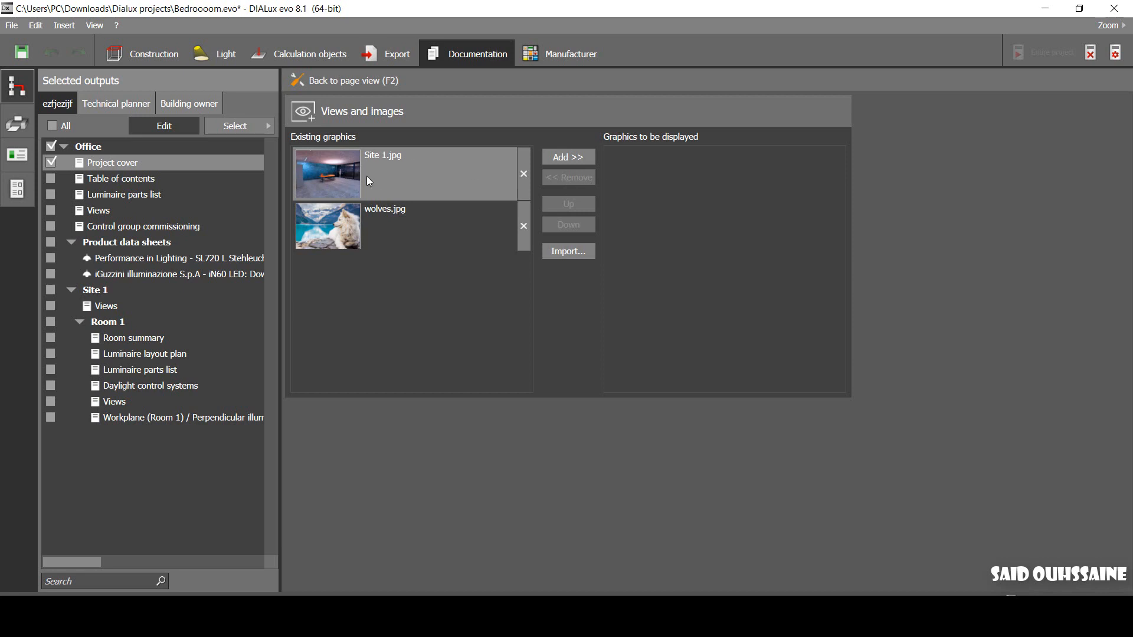
{"action": "mouse_move", "coordinate": [350, 161]}
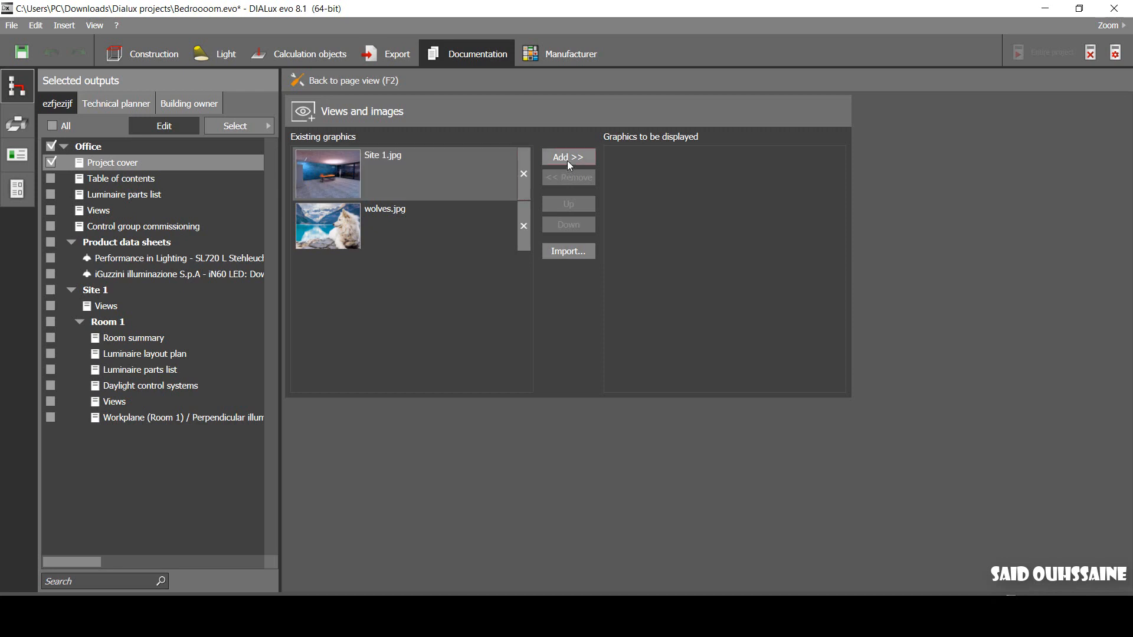
- Add the Site 1.jpg rendering to the Project cover and preview the page
{"action": "left_click", "coordinate": [568, 157]}
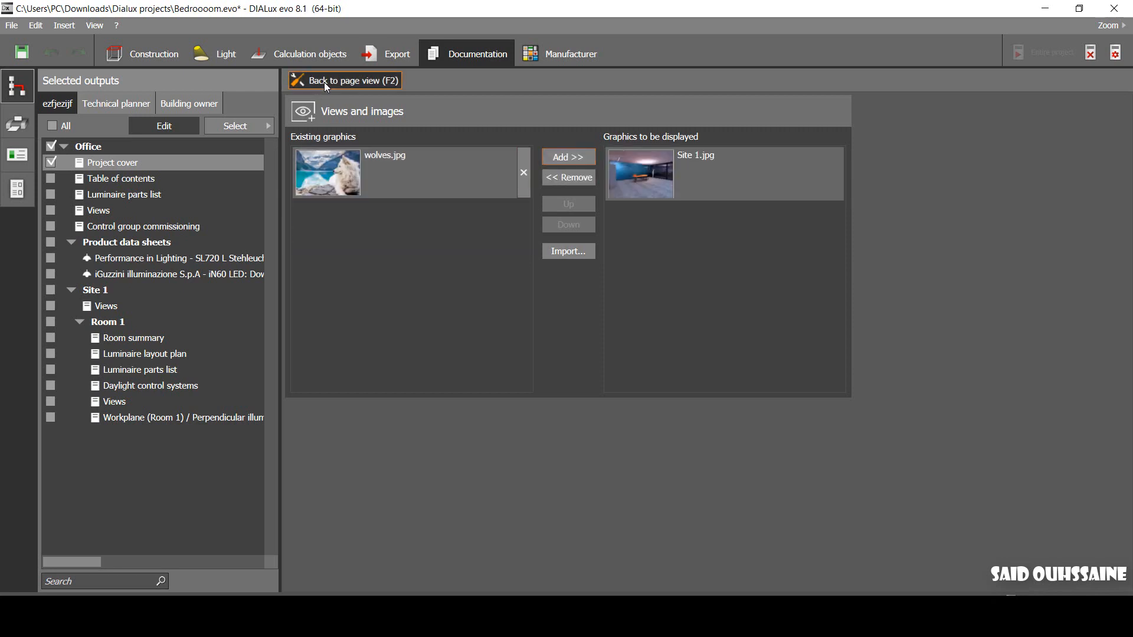
{"action": "left_click", "coordinate": [344, 81]}
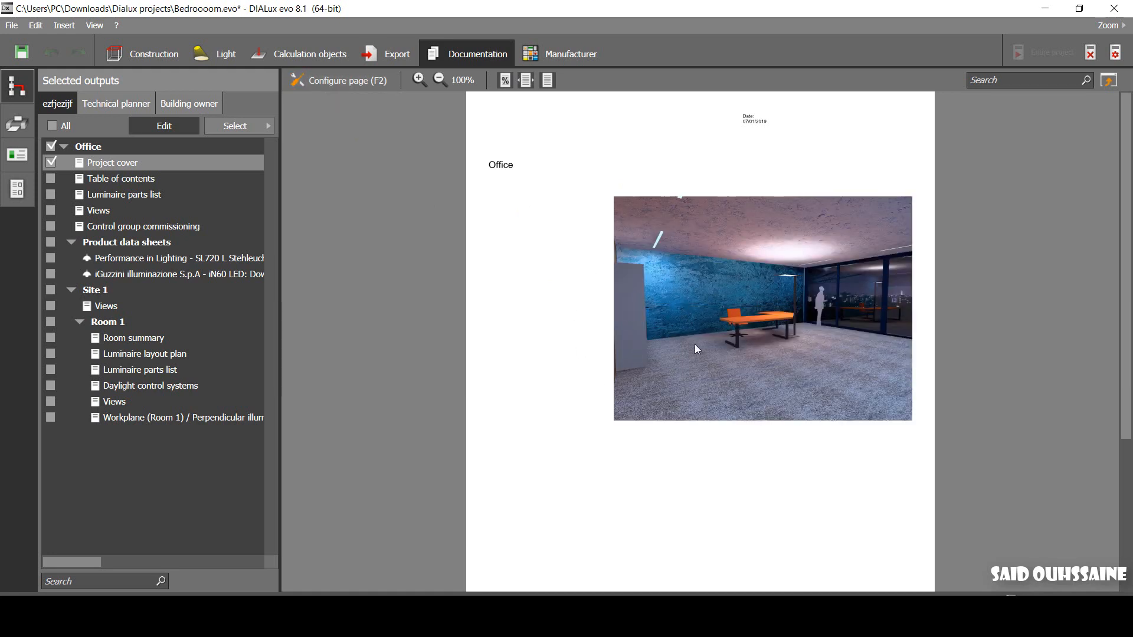
{"action": "left_click", "coordinate": [122, 178]}
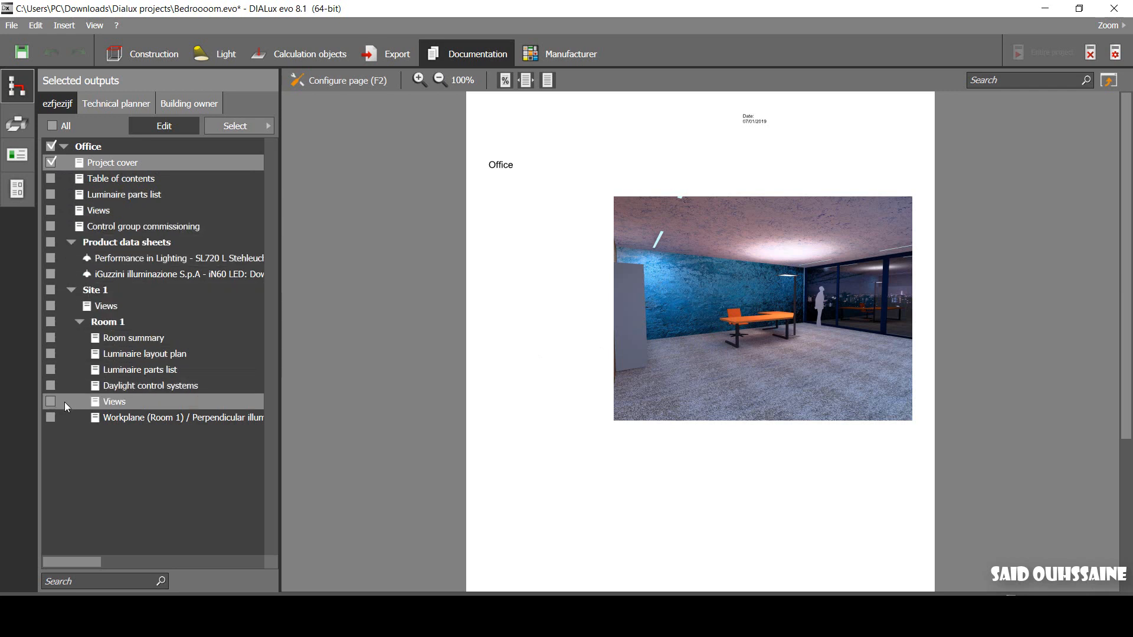
- Tick Room 1's Views output and open its Configure page
{"action": "left_click", "coordinate": [50, 401]}
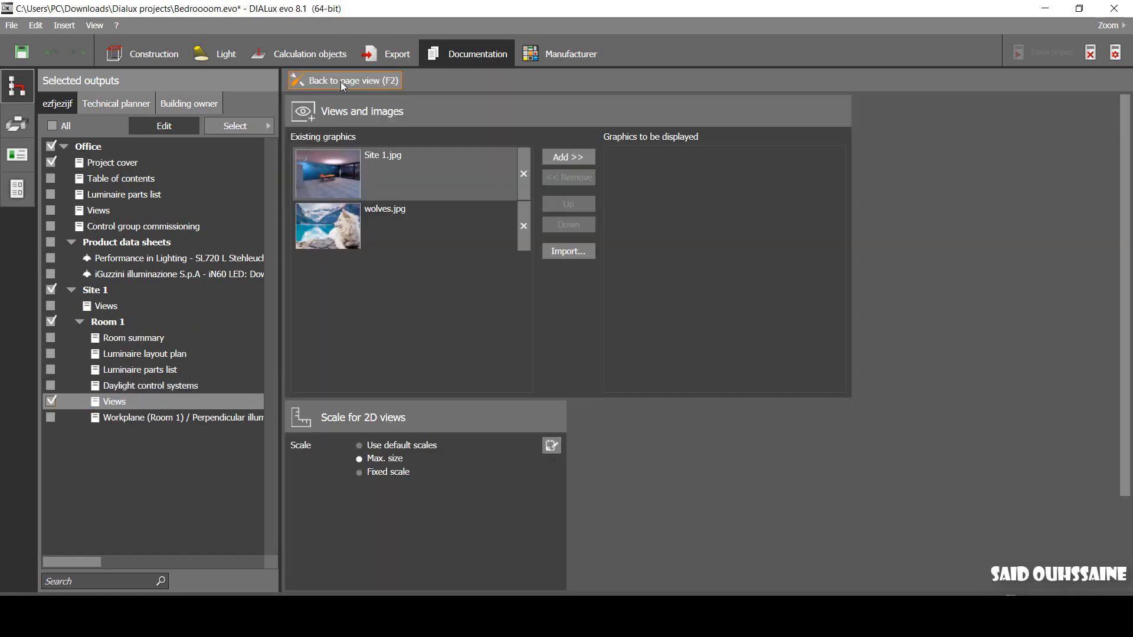
{"action": "left_click", "coordinate": [370, 225]}
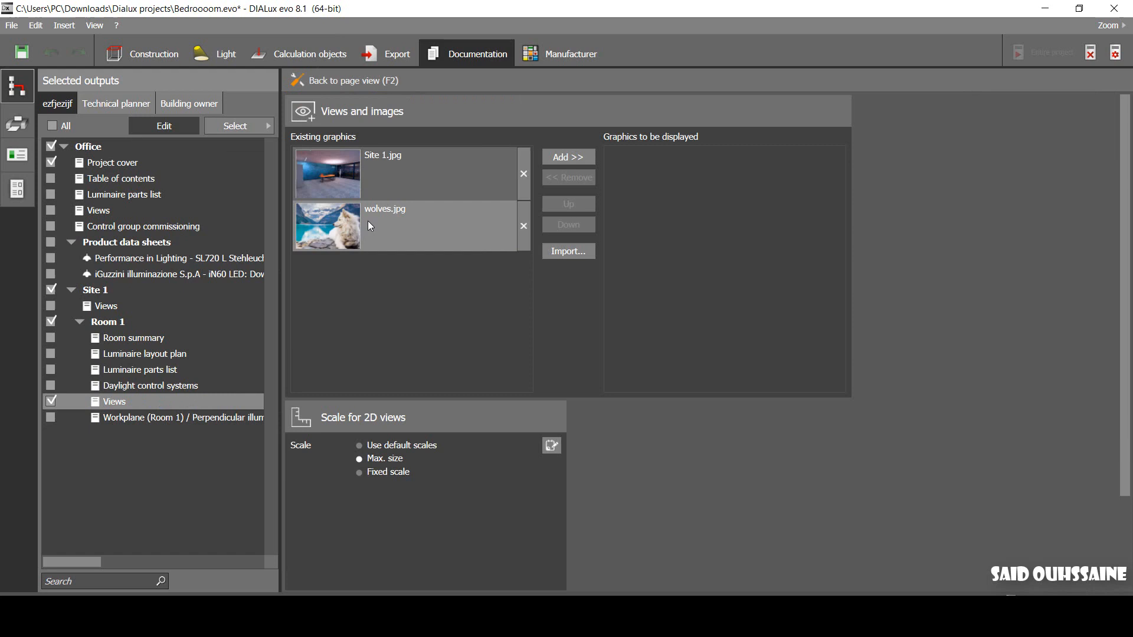